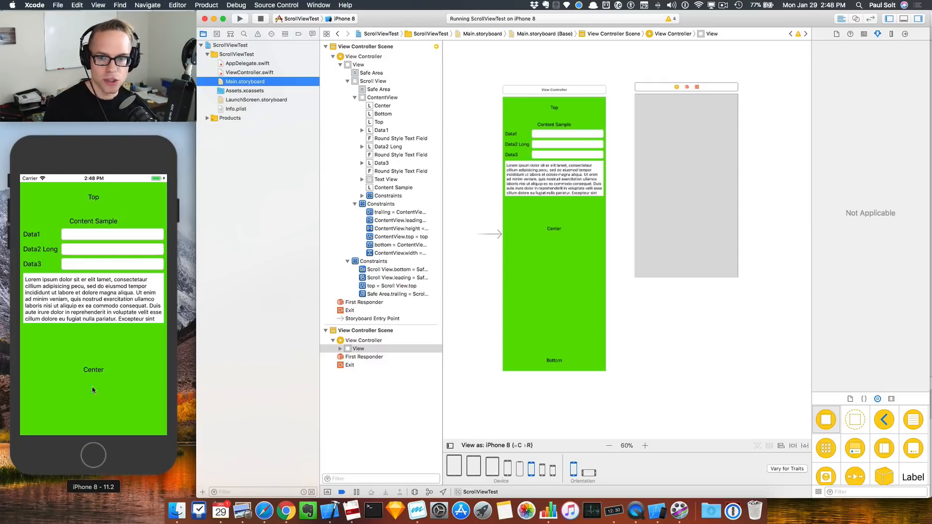
Add a scroll view from the Object Library and pin it to the safe area on all four sides
scroll("up", 3)
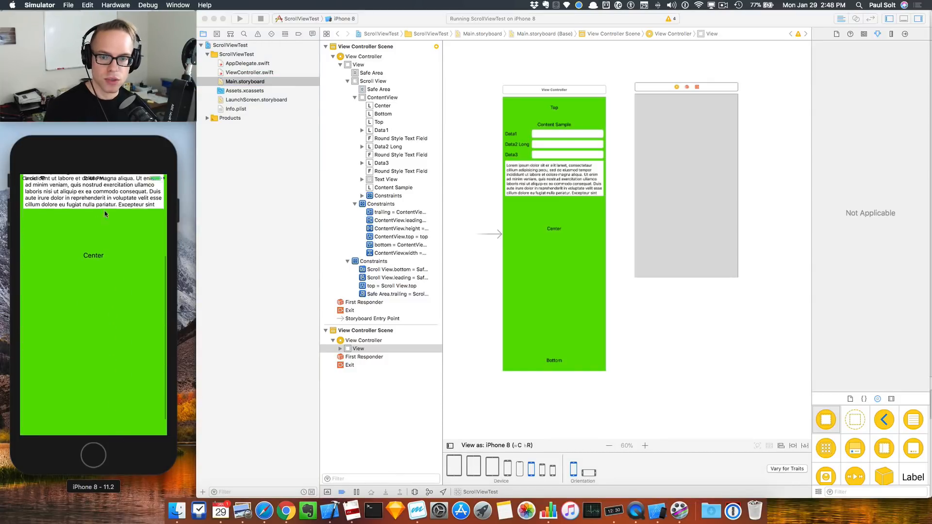
scroll("down", 3)
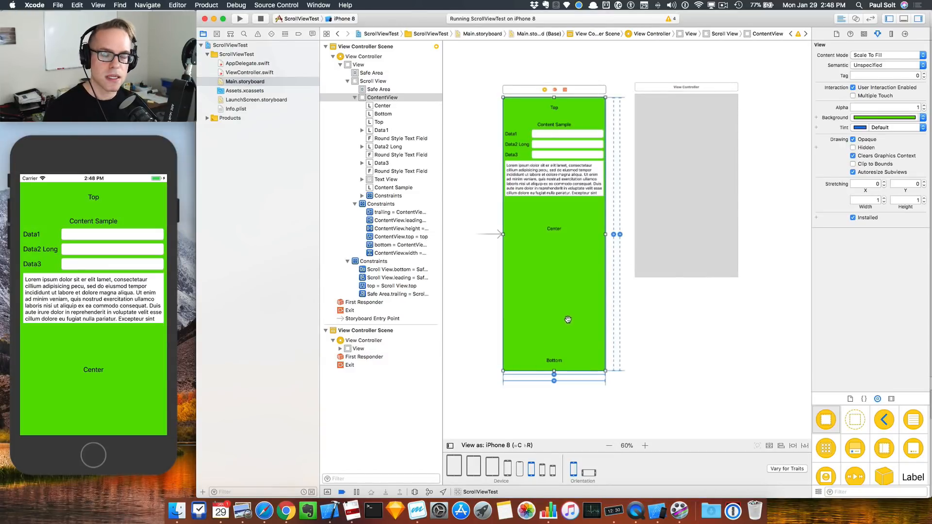
mouse_move(681, 134)
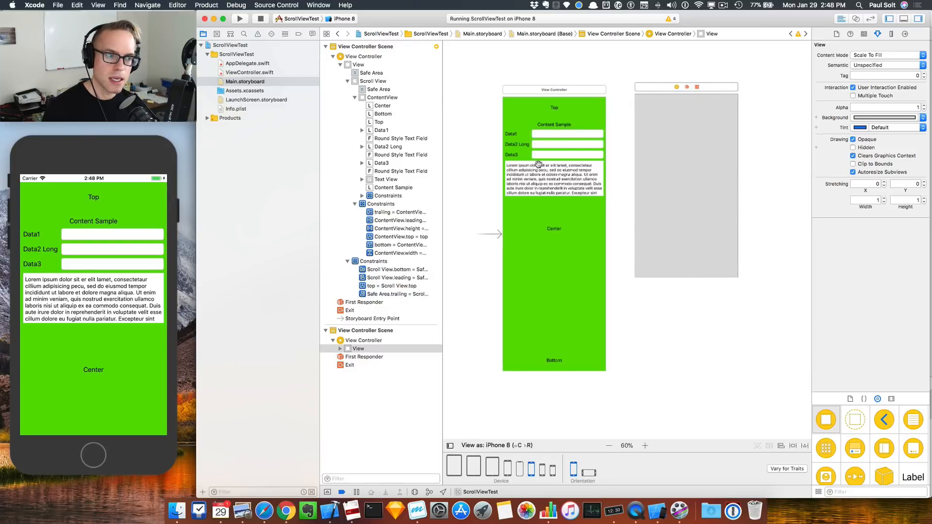
mouse_move(574, 293)
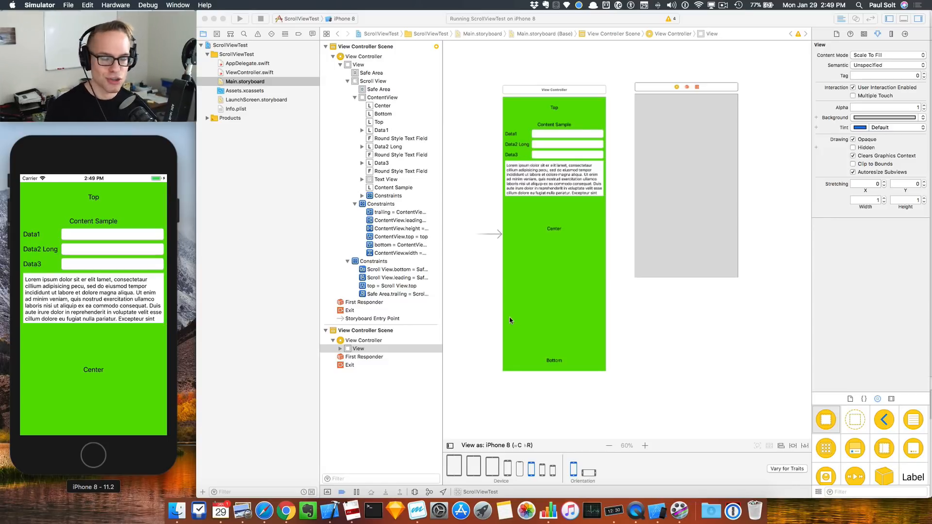
mouse_move(495, 344)
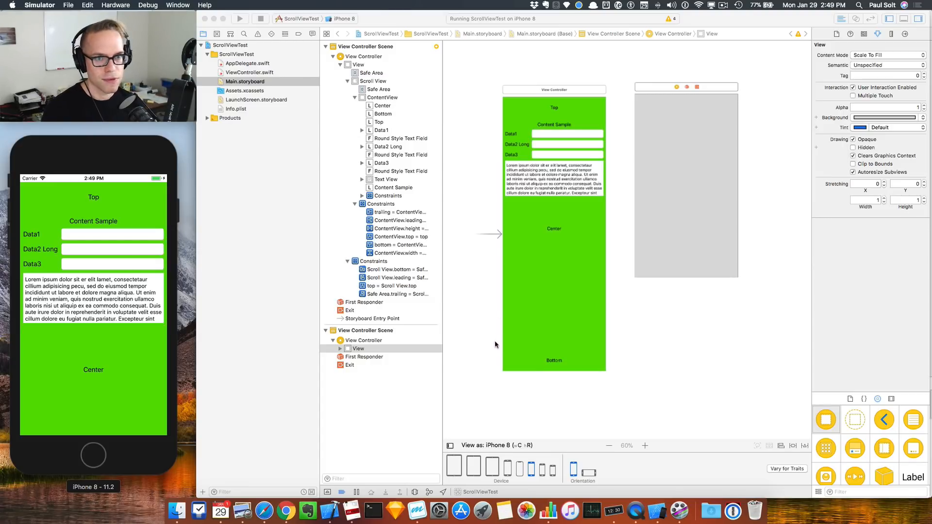
mouse_move(418, 211)
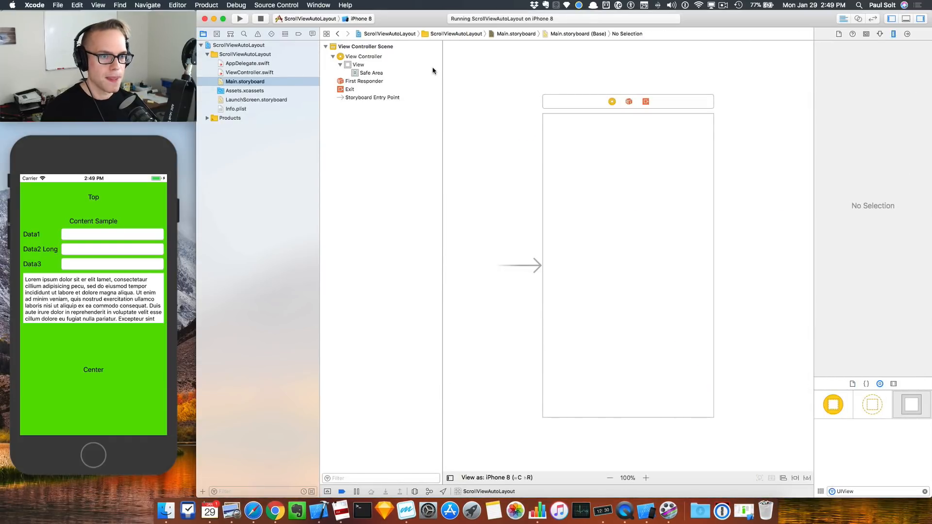
left_click(357, 64)
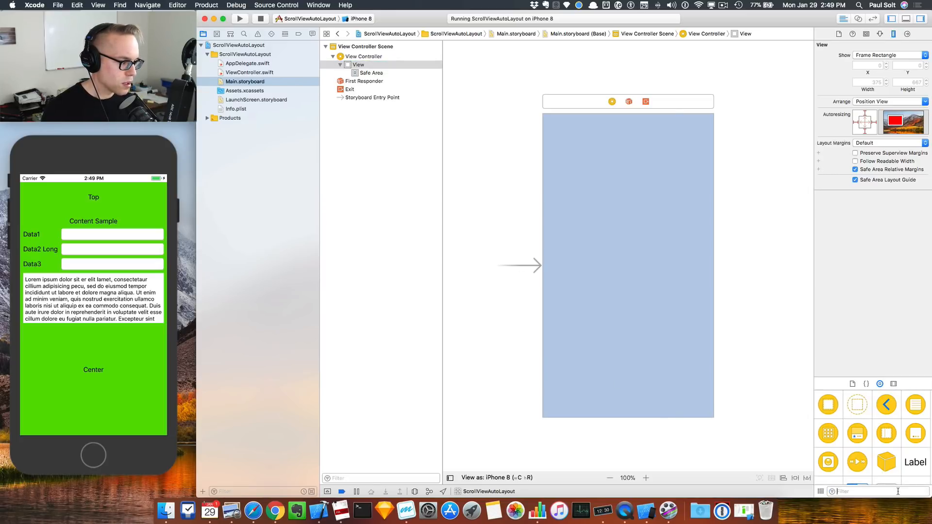
type("scrollview")
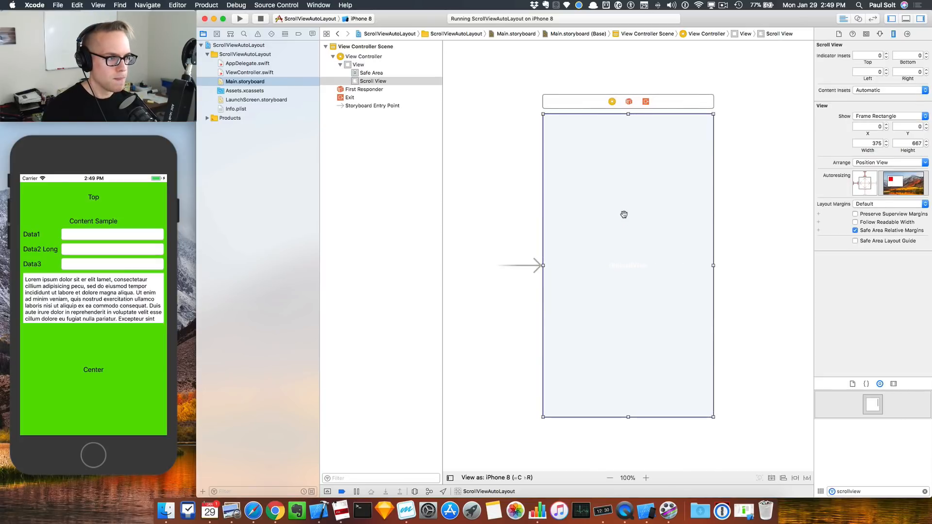
mouse_move(716, 411)
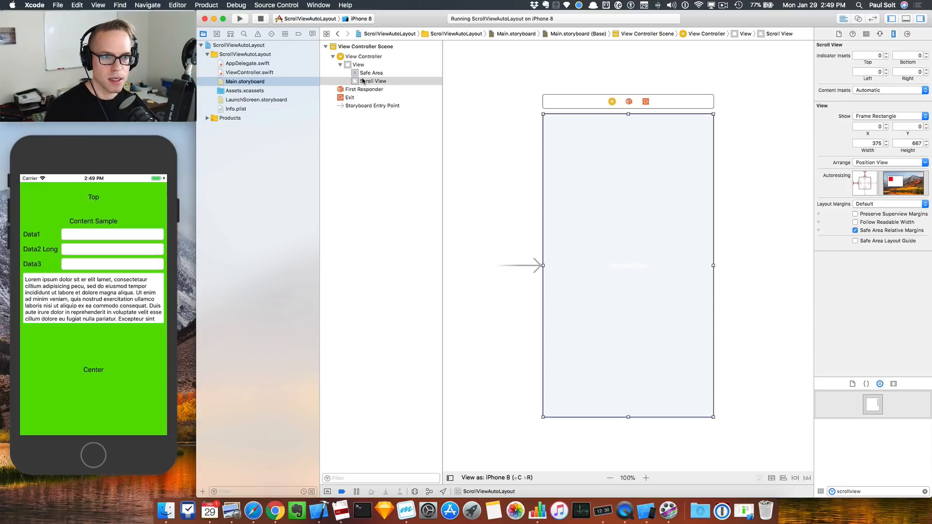
left_click(371, 73)
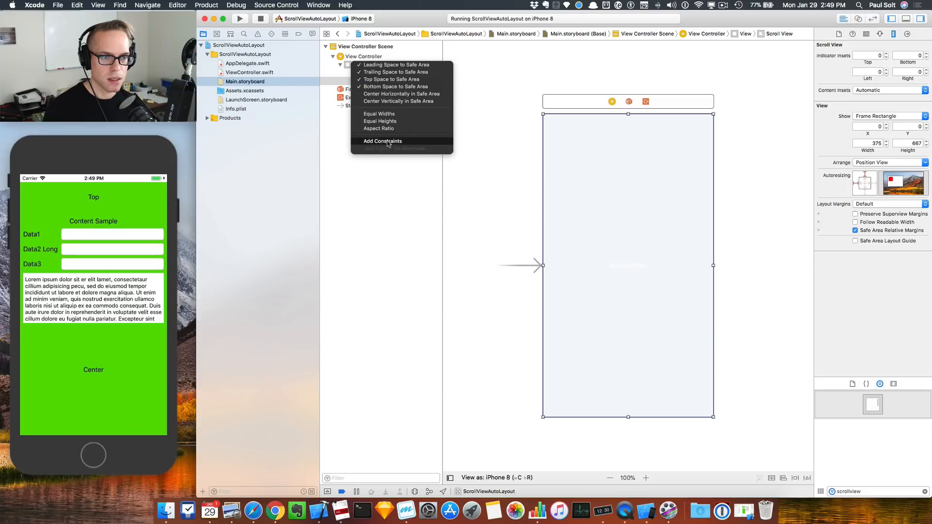
left_click(382, 140)
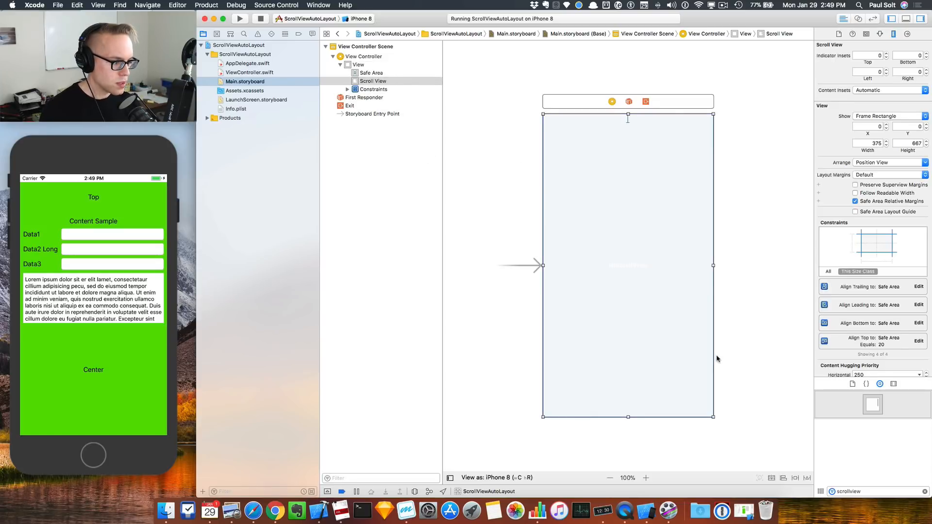
mouse_move(881, 40)
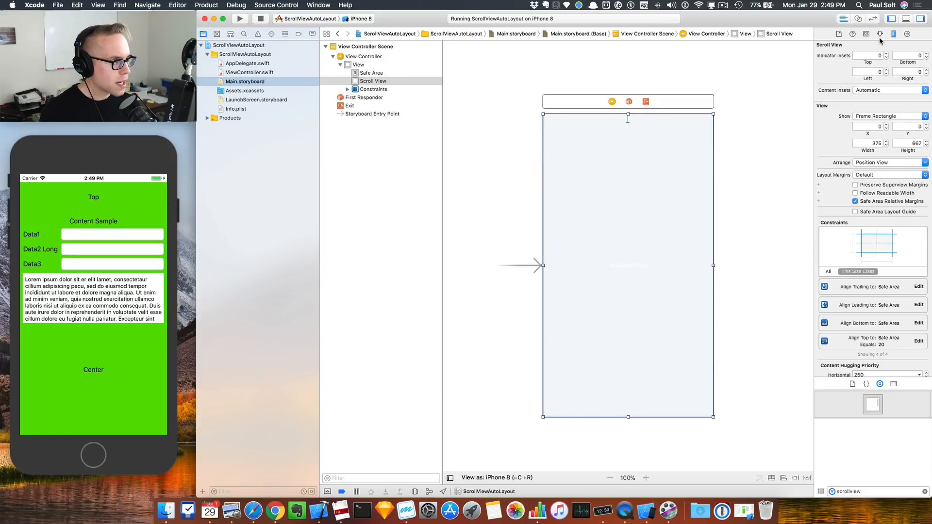
Set the scroll view's background colour to blue
left_click(865, 34)
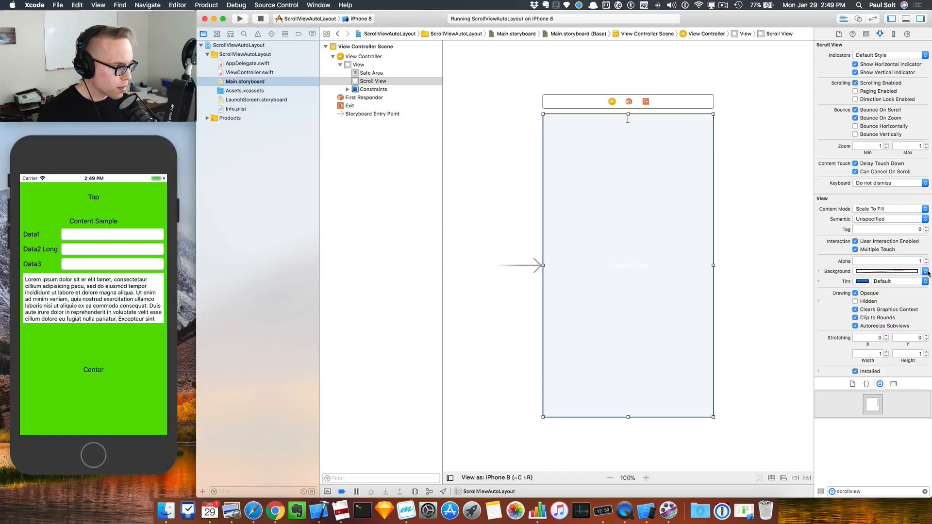
left_click(925, 270)
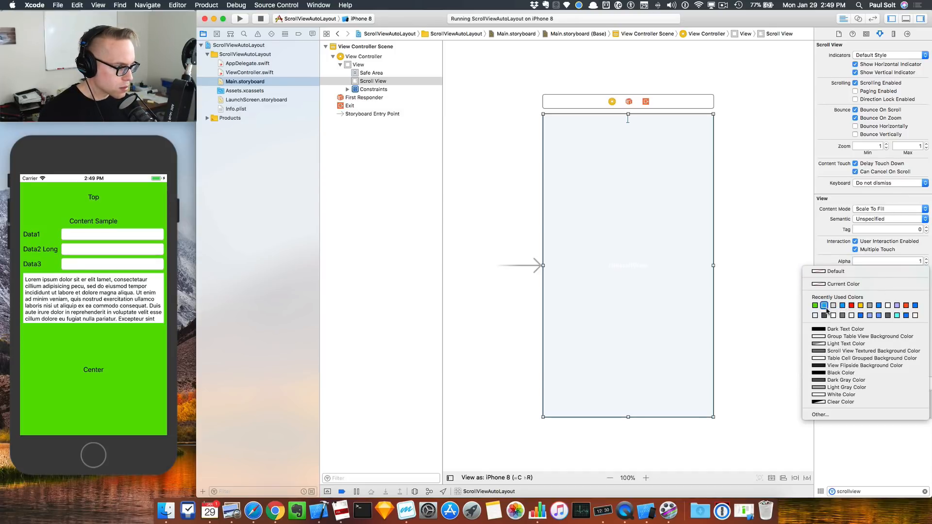
left_click(869, 305)
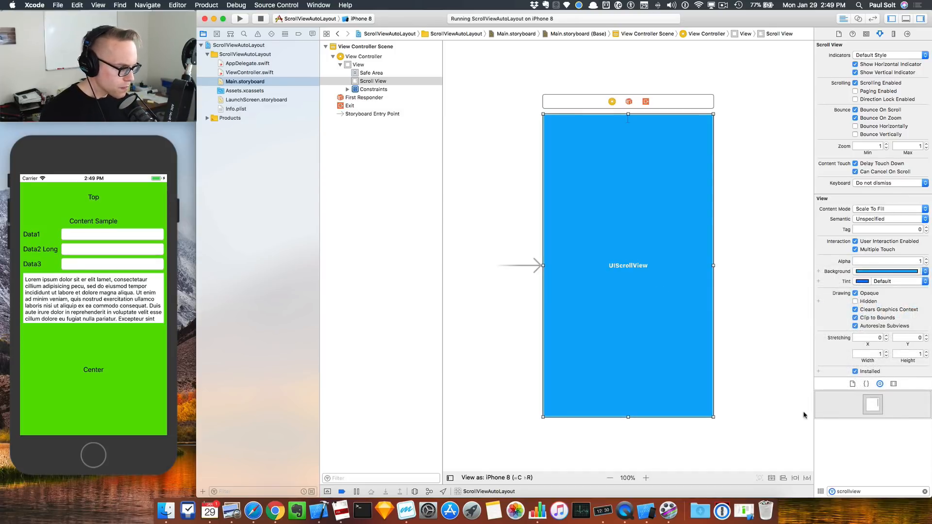
left_click(317, 195)
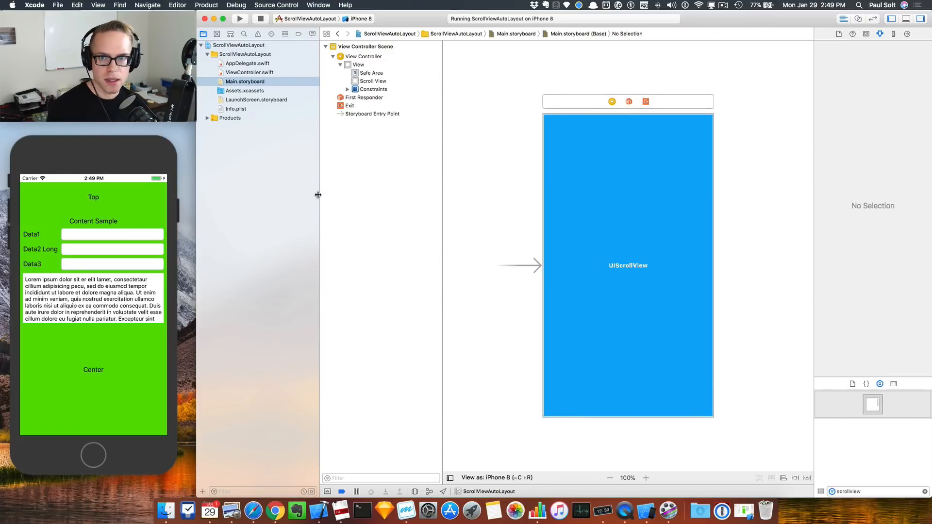
mouse_move(610, 189)
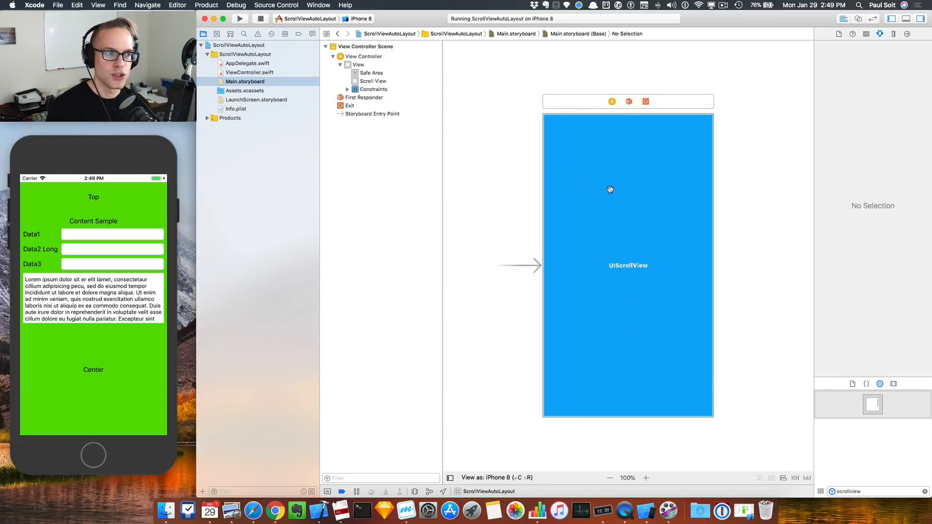
mouse_move(582, 151)
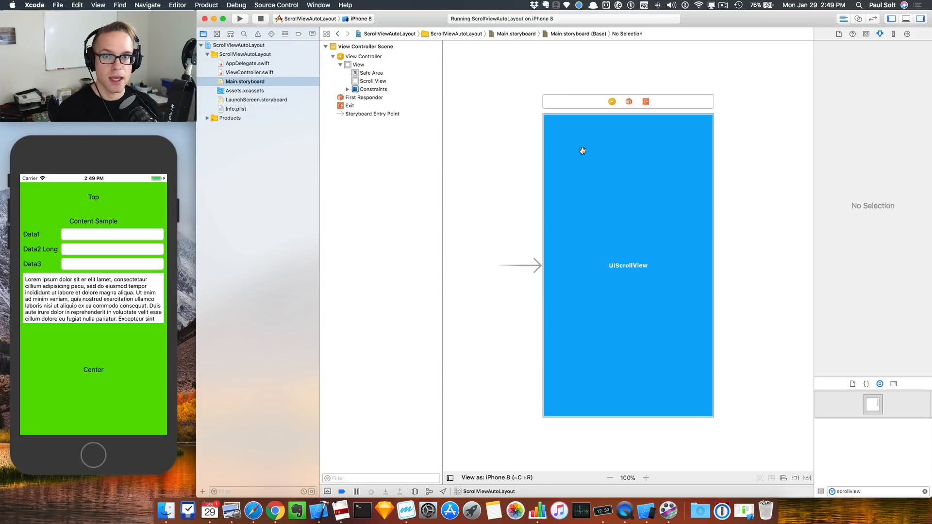
mouse_move(675, 182)
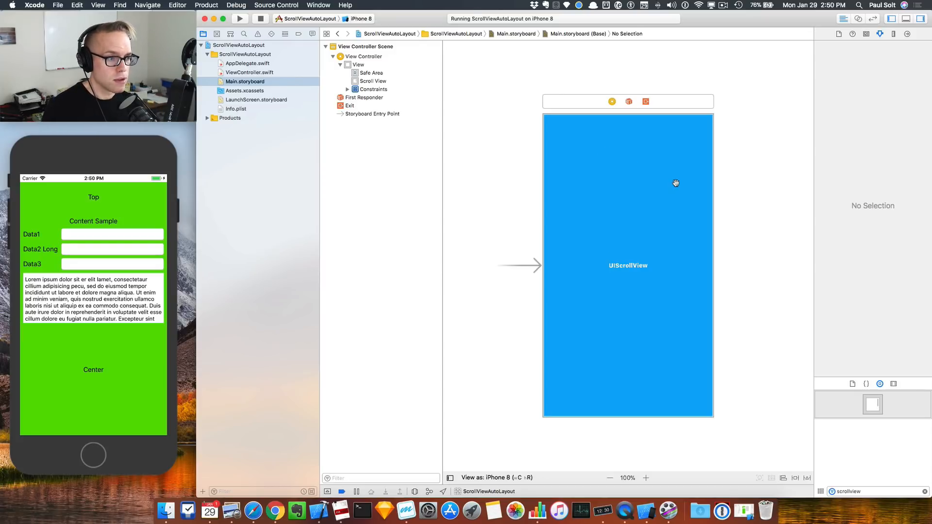
mouse_move(898, 423)
type("uiview")
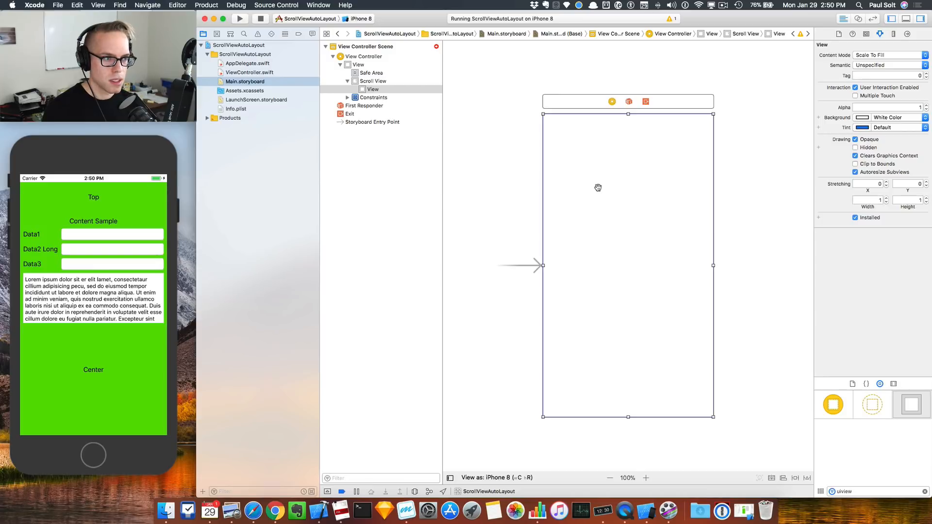
Label the view inside the scroll view 'ContentView'
left_click(371, 90)
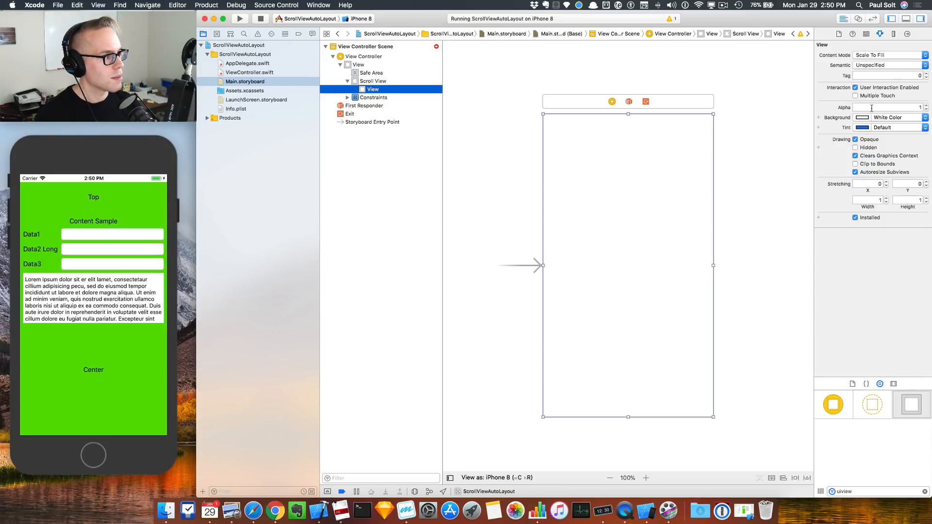
left_click(866, 34)
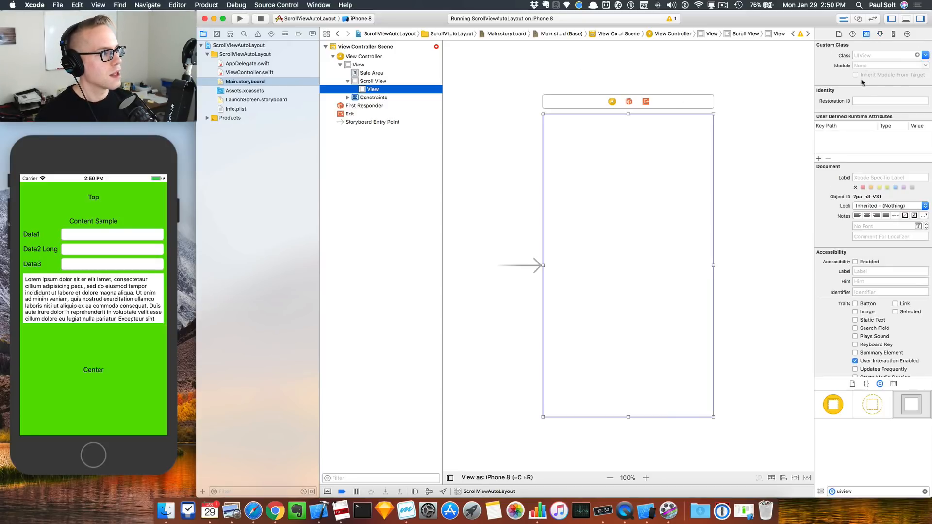
left_click(889, 177)
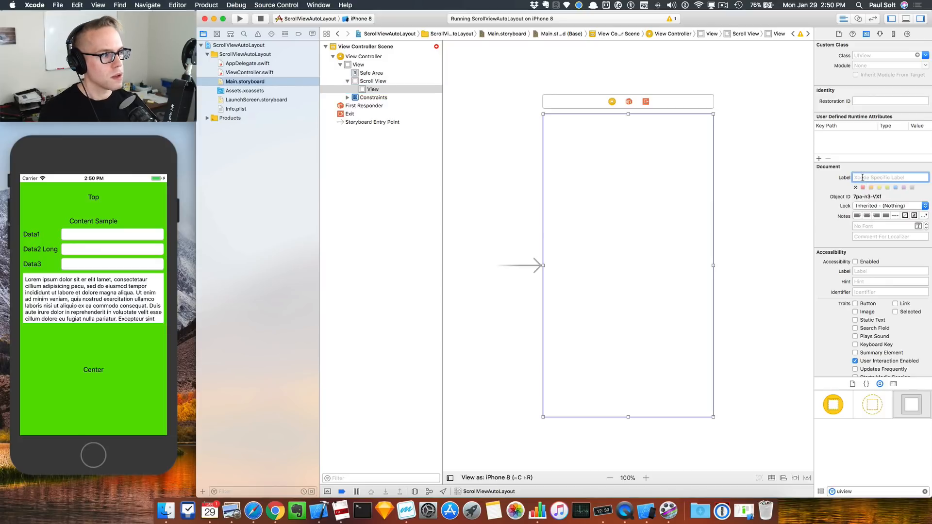
type("ContentView")
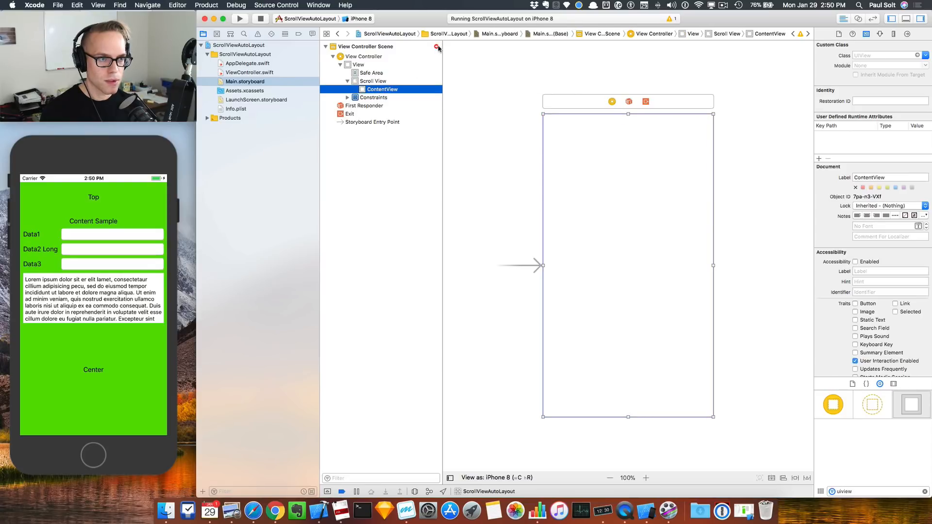
left_click(597, 189)
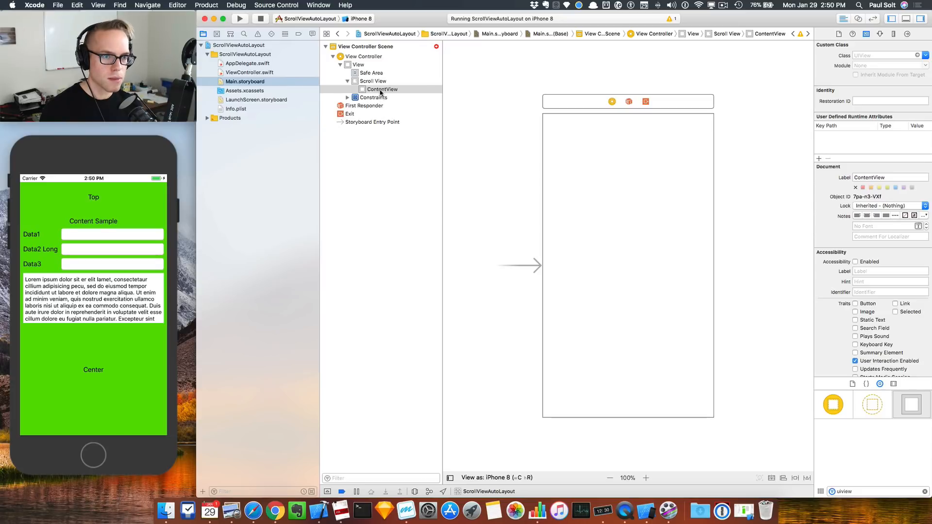
Add Leading, Trailing, Top and Bottom Space to Container constraints from ContentView
left_click(382, 90)
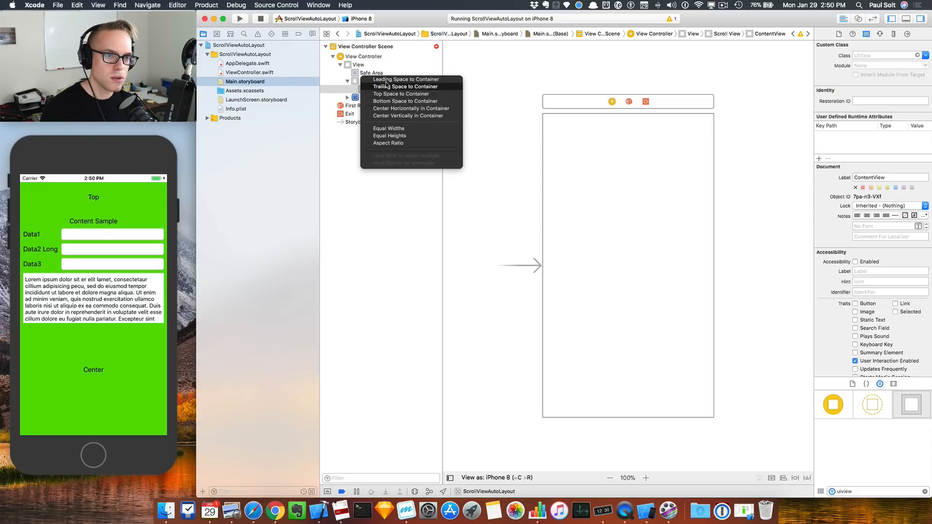
left_click(402, 93)
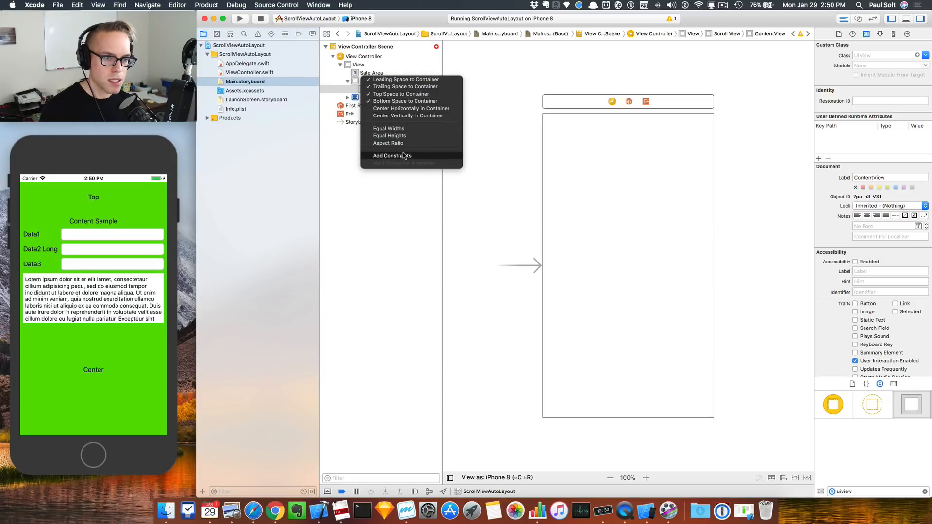
left_click(392, 156)
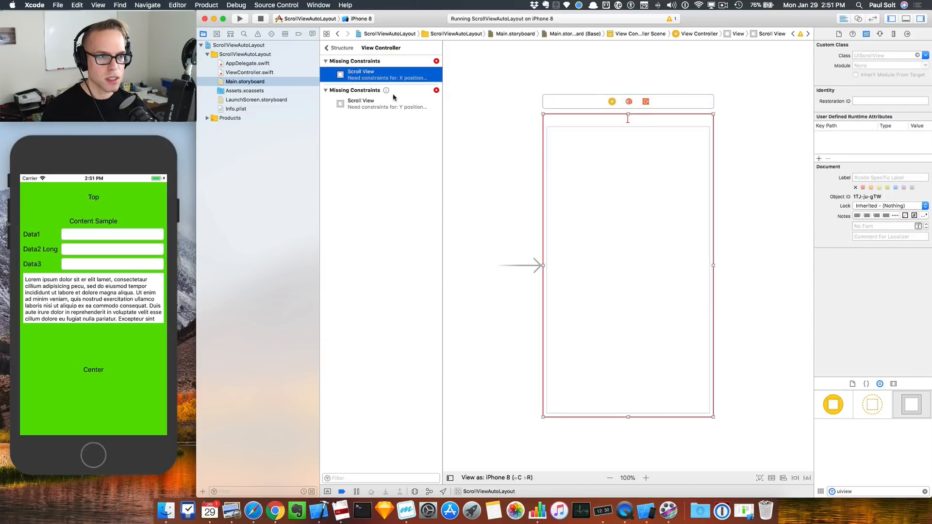
Add Equal Widths and Equal Heights between ContentView and Scroll View, then edit the height constraint's priority
left_click(381, 103)
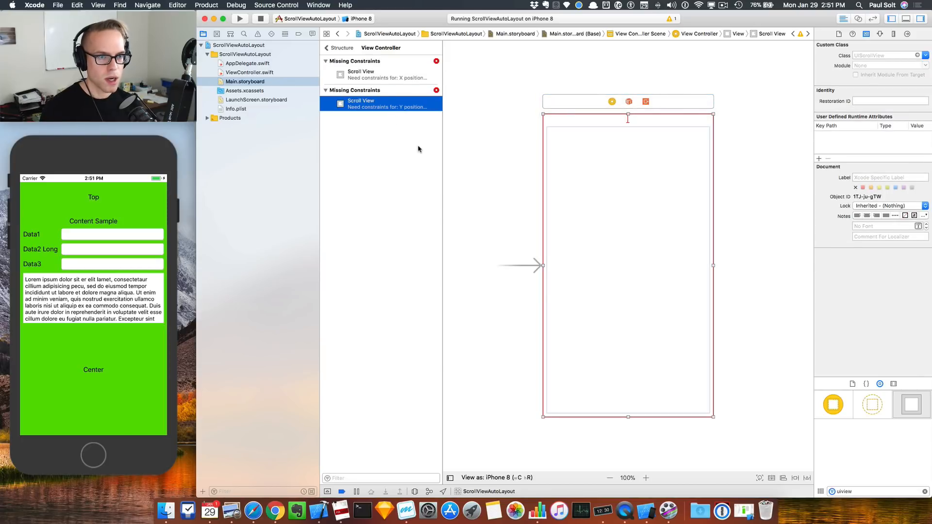
mouse_move(512, 234)
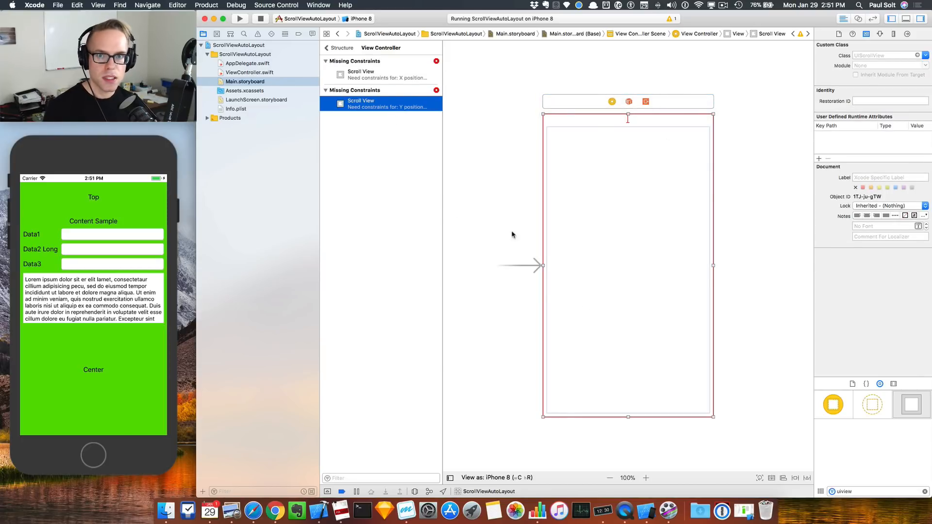
left_click(363, 104)
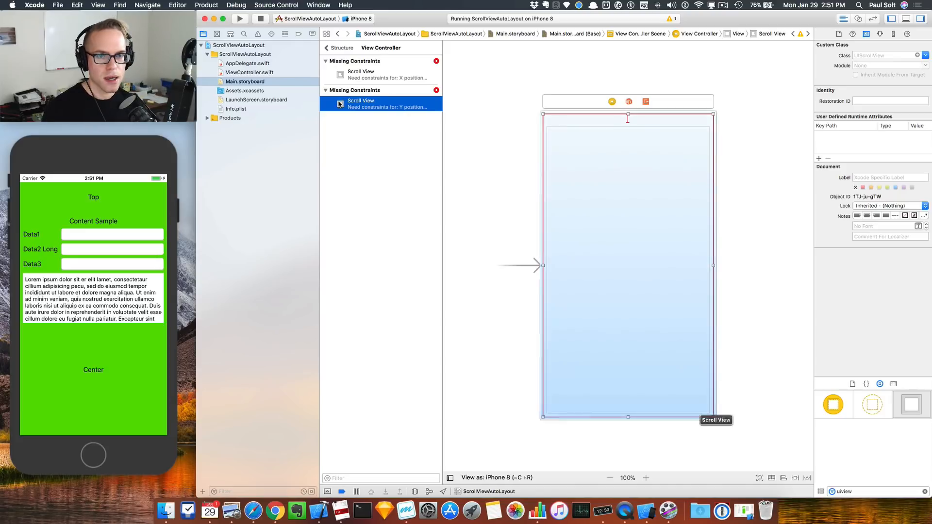
left_click(340, 48)
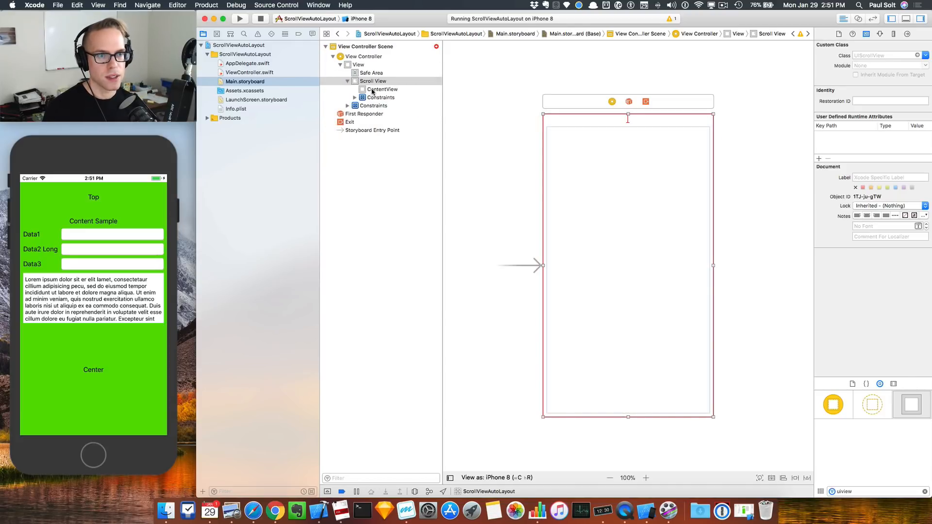
left_click(382, 89)
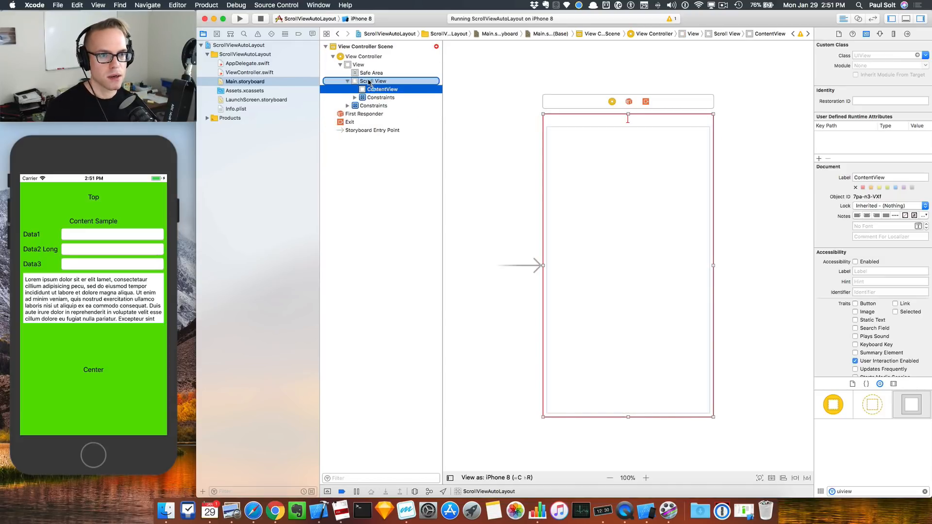
right_click(373, 81)
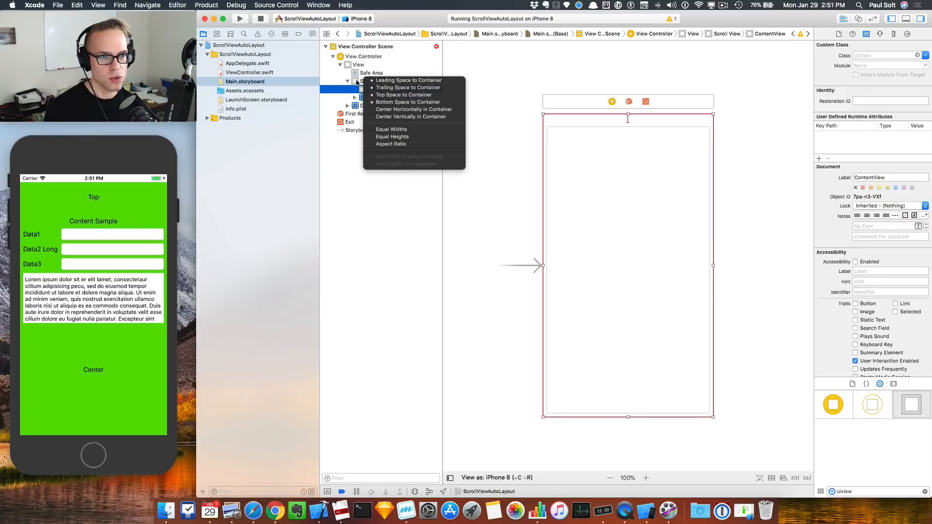
left_click(392, 129)
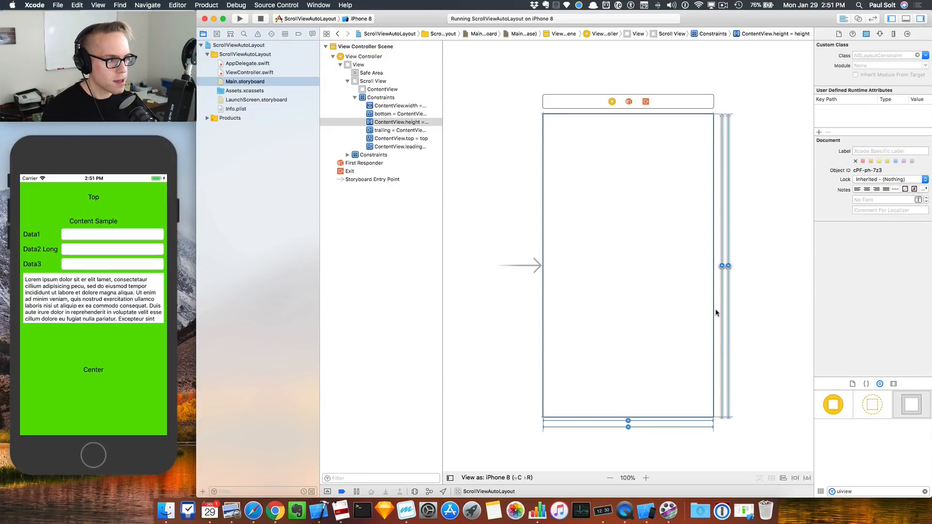
mouse_move(765, 165)
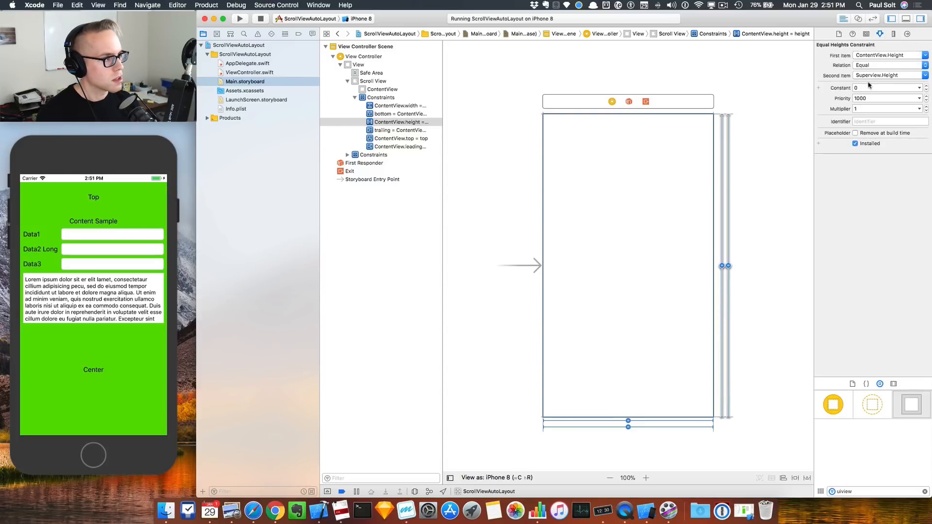
mouse_move(869, 76)
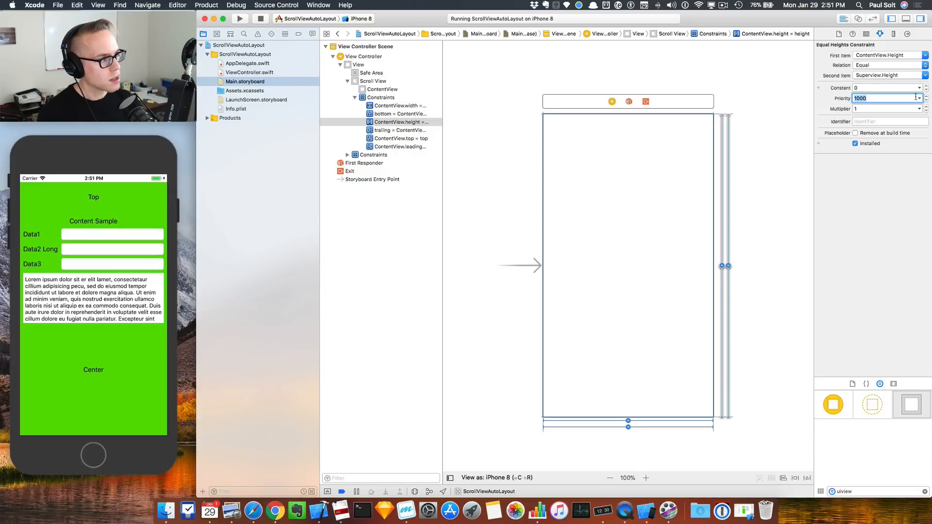
left_click(916, 98)
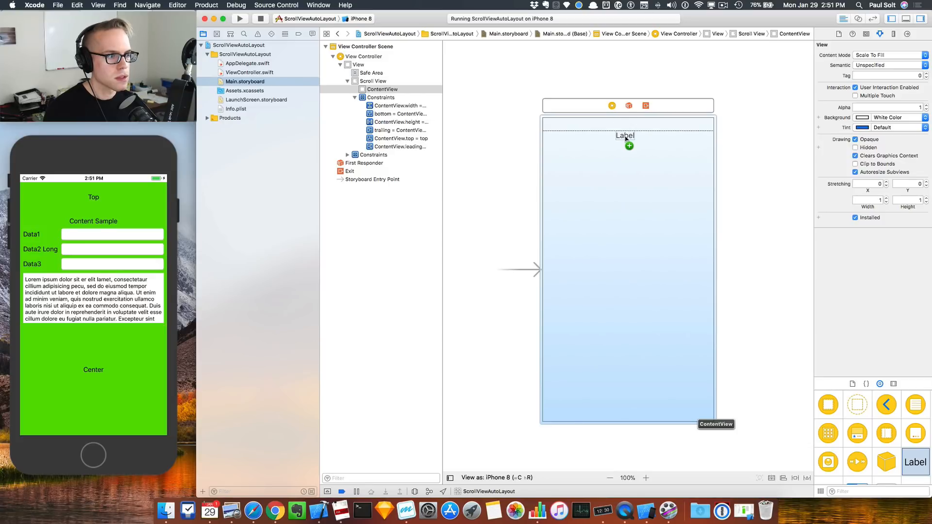
Place Top and Center labels in ContentView, copy Center to the bottom, and run the app
left_click(624, 135)
type("Top")
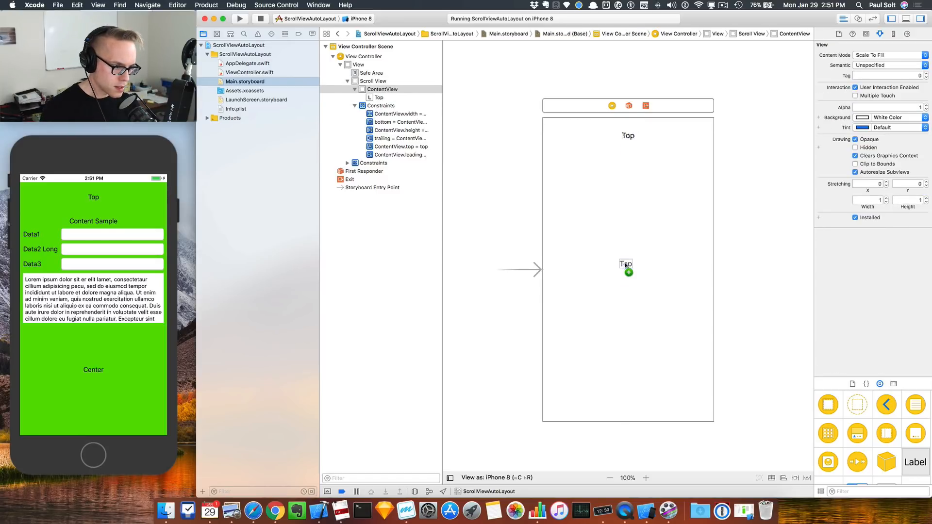
left_click(627, 269)
type("Center")
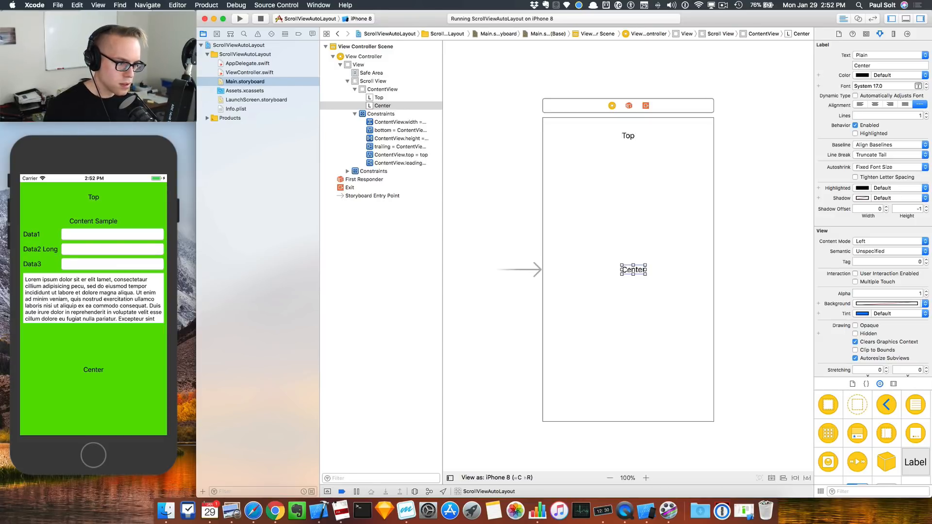
left_click(382, 90)
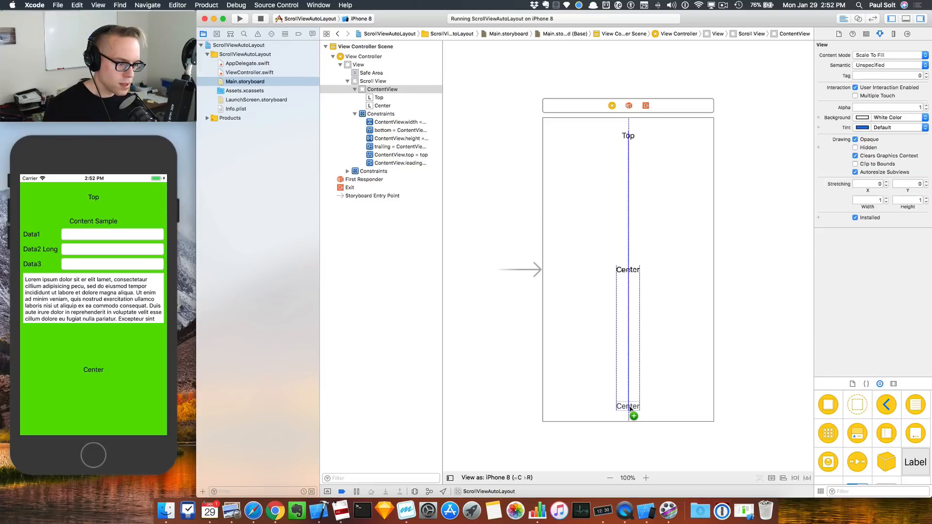
left_click(628, 410)
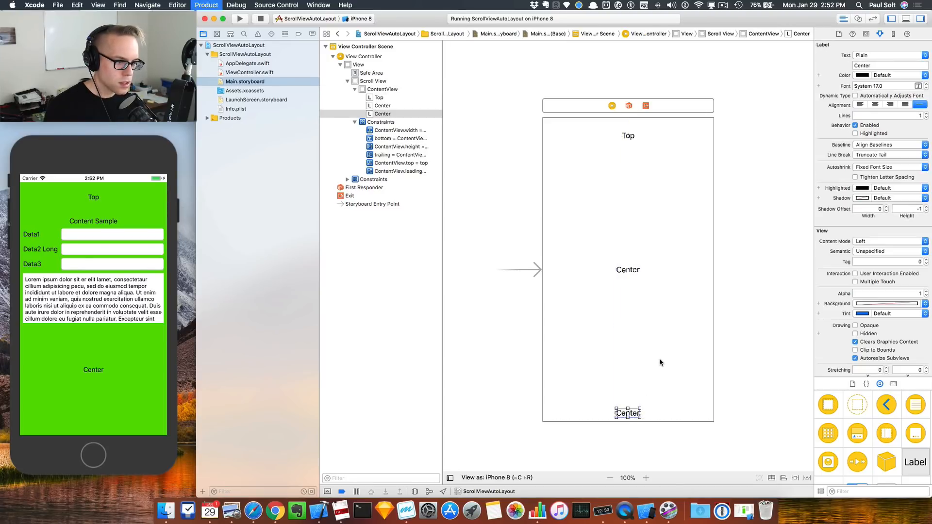
left_click(240, 18)
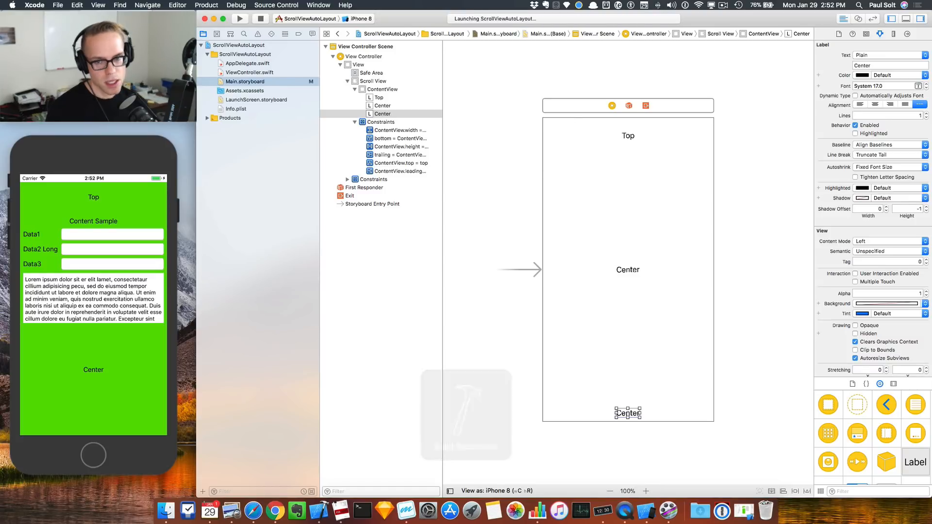
Check the simulator, rename the bottom label to Bottom, and select the View Controller
left_click(239, 19)
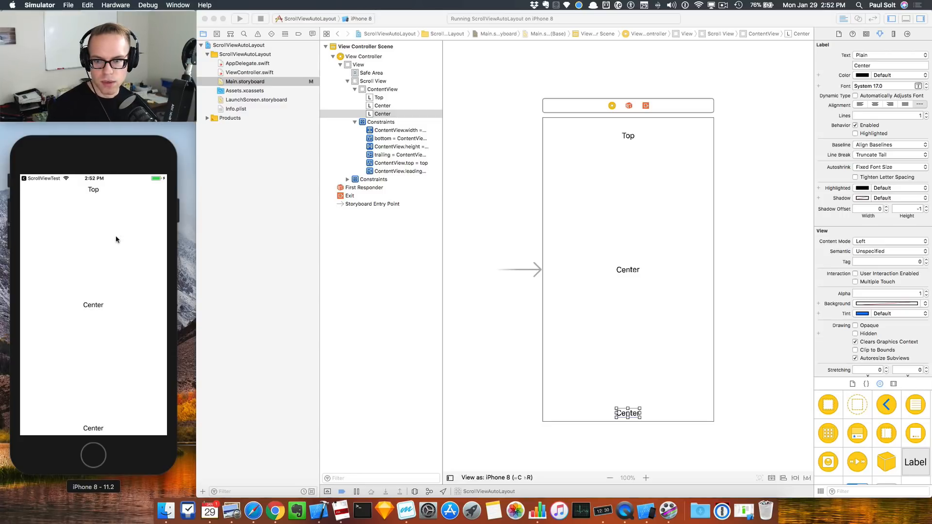
left_click(626, 412)
type("Bottom")
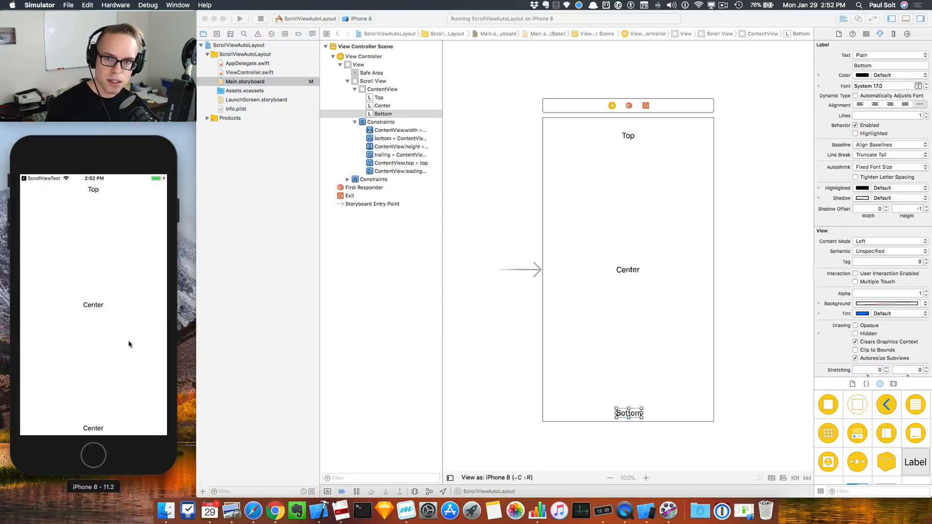
left_click(382, 89)
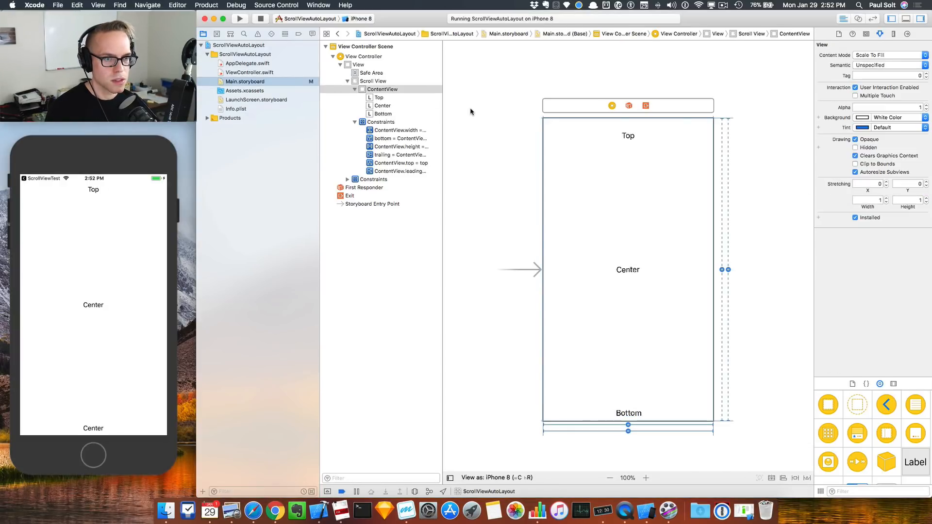
mouse_move(623, 381)
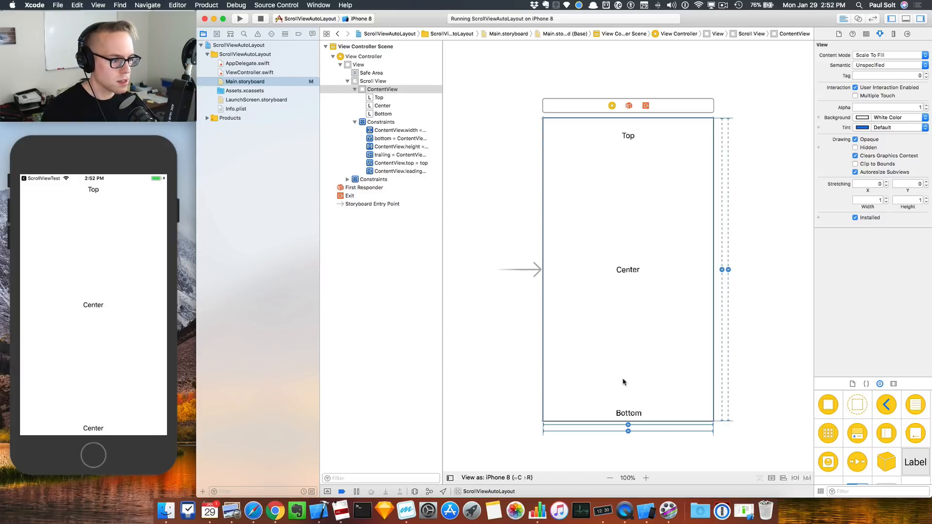
scroll("up", 3)
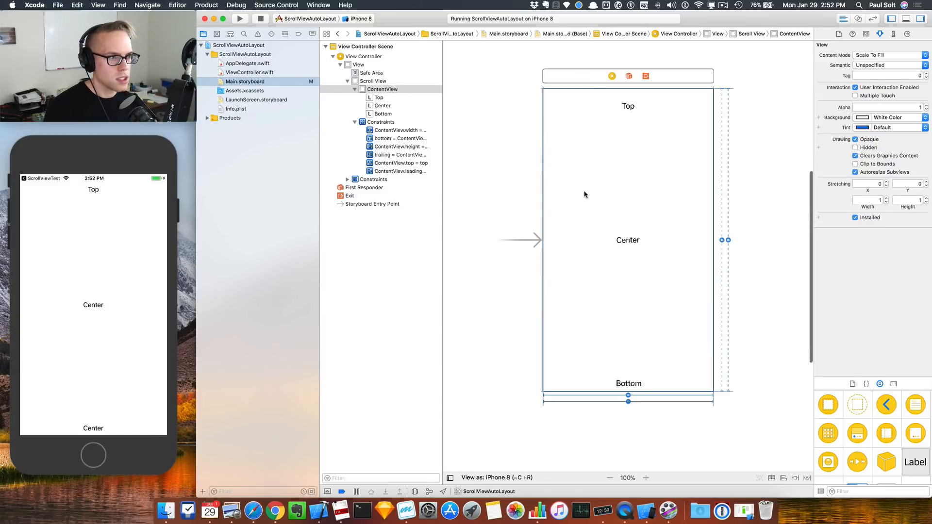
left_click(363, 55)
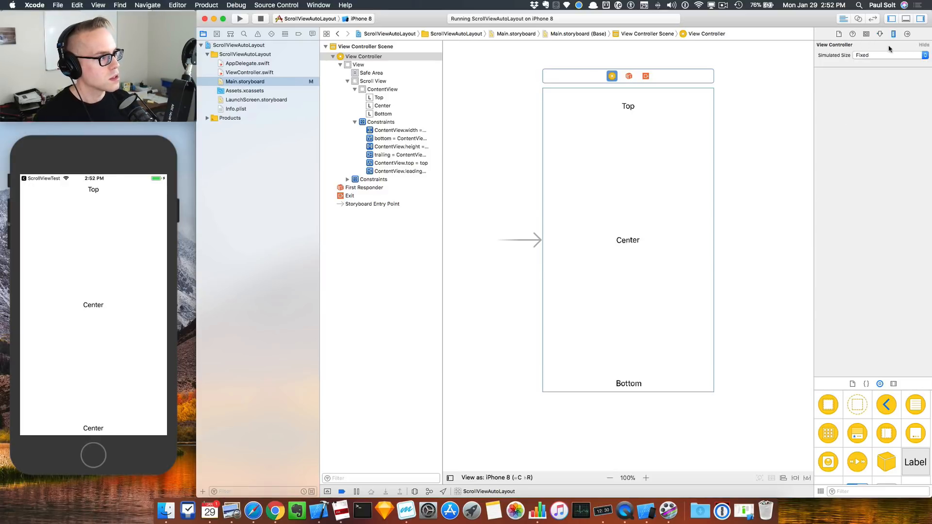
Switch the simulated size to Freeform 375 by 1000 and zoom out to verify ContentView
left_click(901, 55)
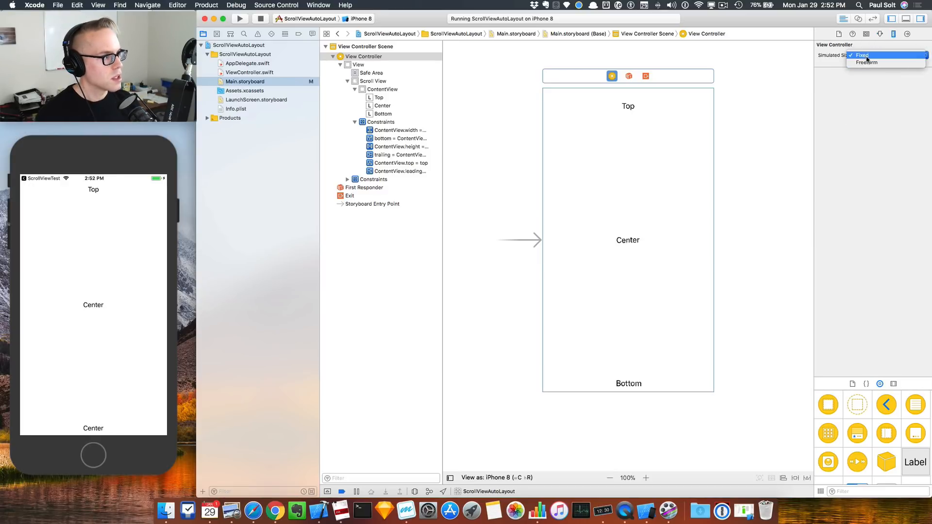
left_click(866, 62)
type("1000")
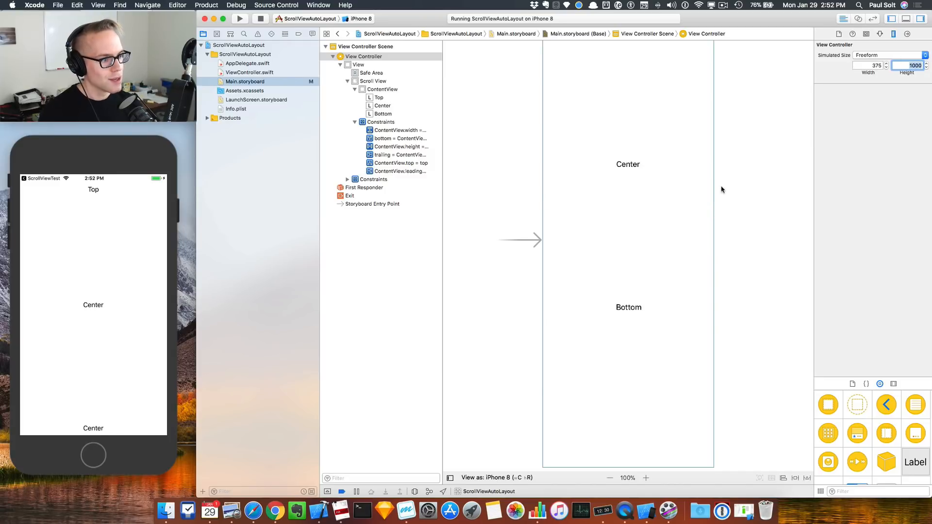
left_click(609, 477)
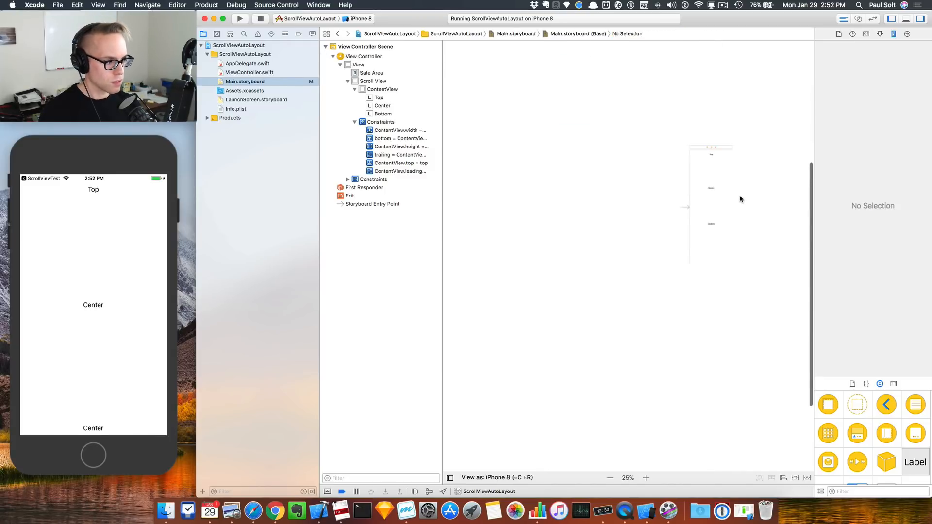
left_click(363, 56)
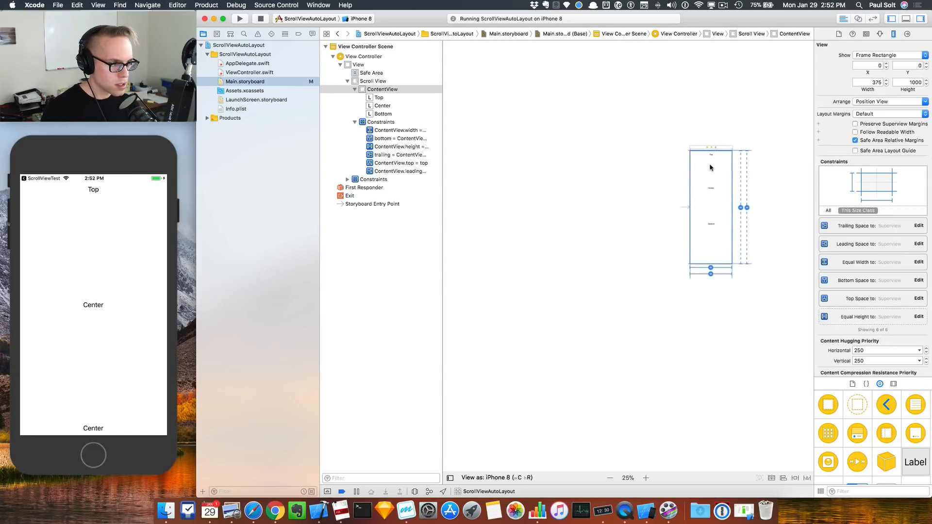
mouse_move(914, 165)
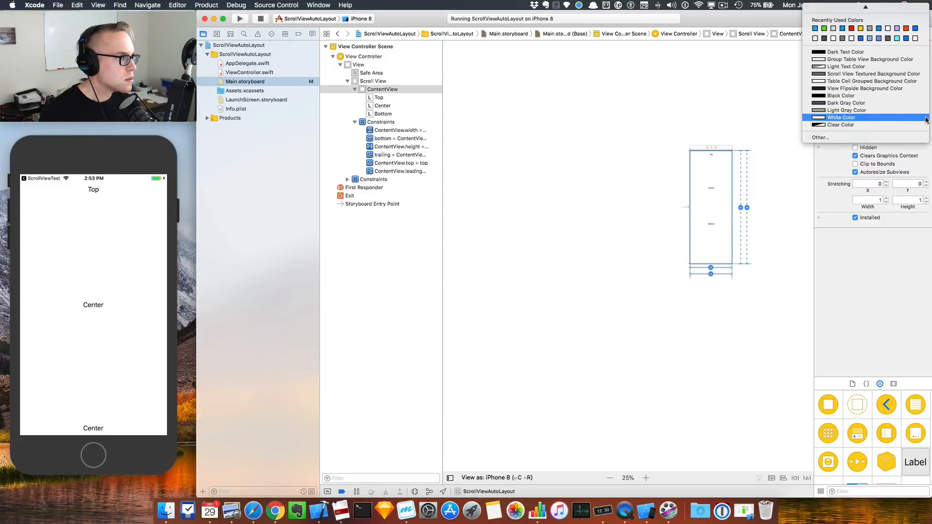
Set ContentView's background to green and fit the tall scene on the canvas
left_click(840, 117)
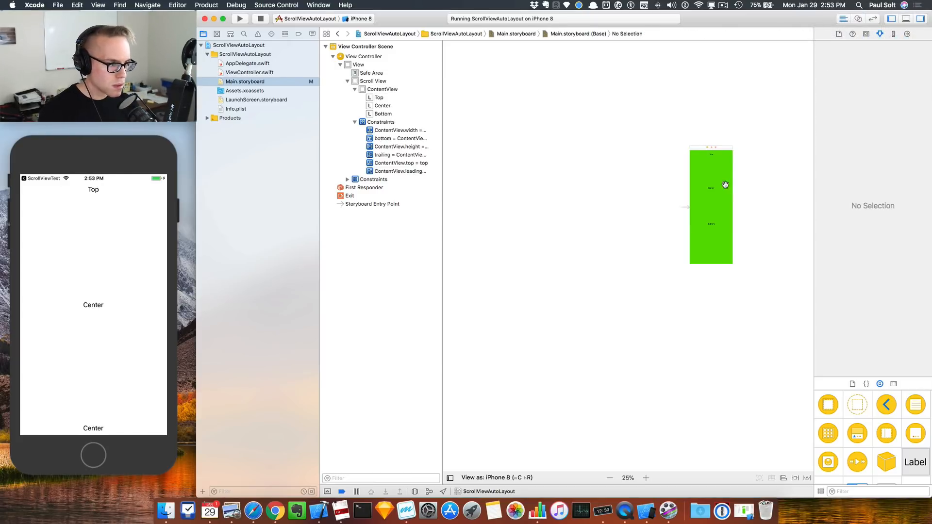
left_click(645, 477)
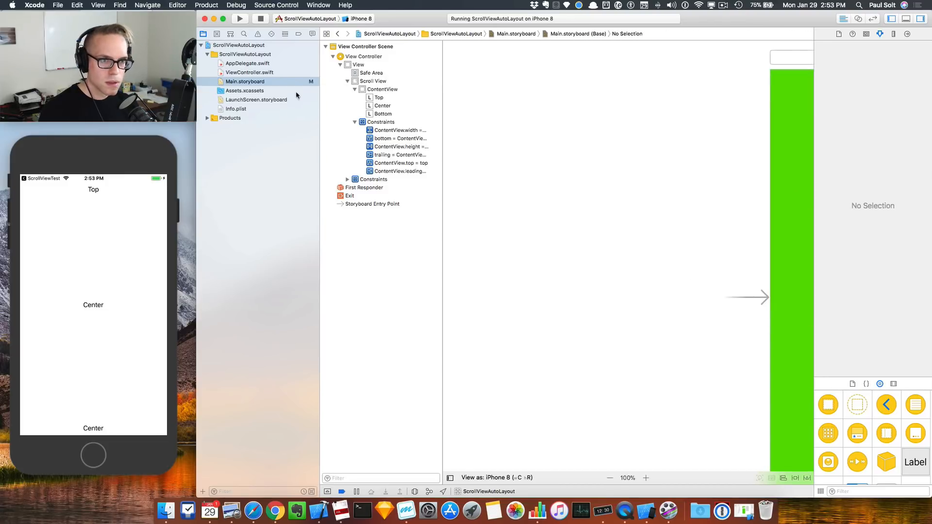
left_click(364, 56)
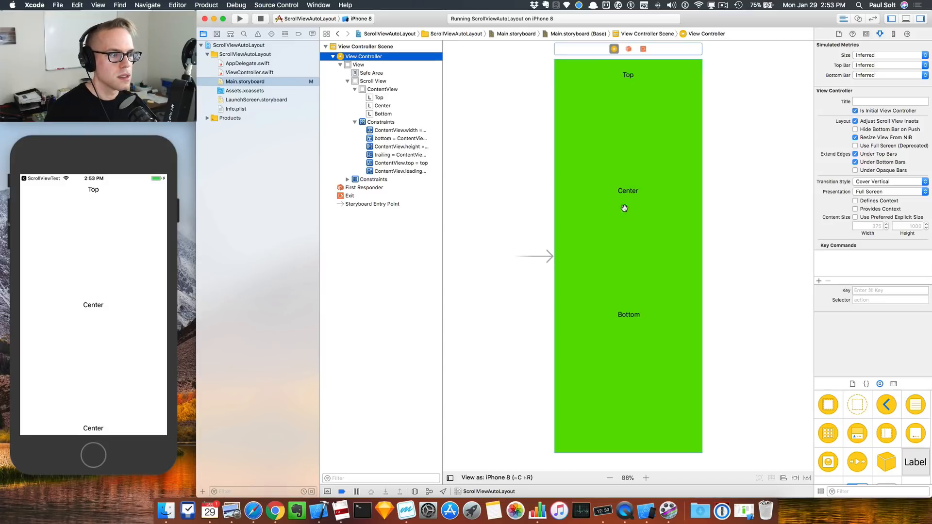
Move the Center label to ContentView's middle and Bottom to its bottom, then select Top
left_click(627, 191)
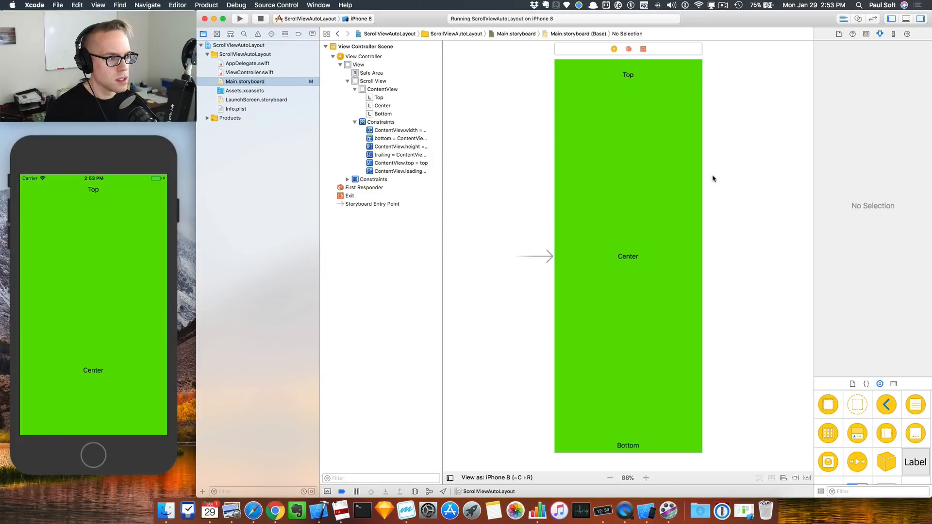
left_click(600, 168)
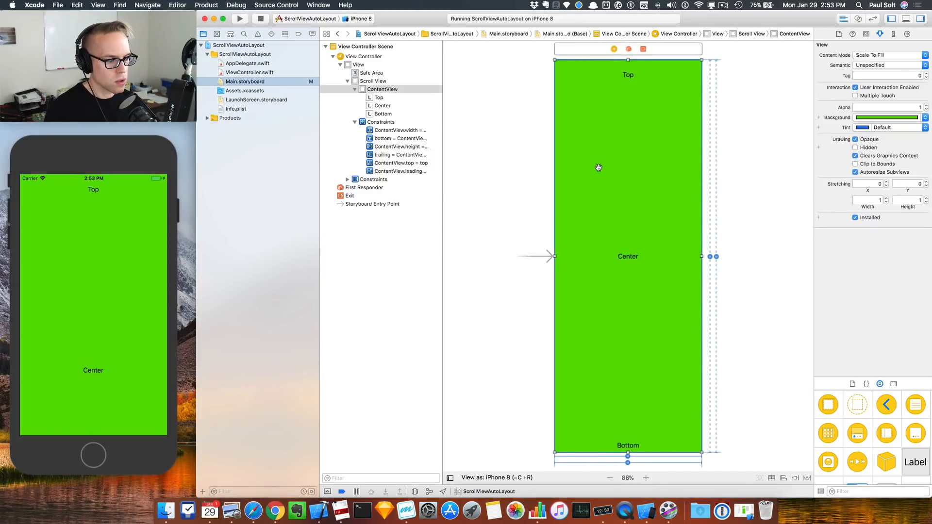
mouse_move(627, 76)
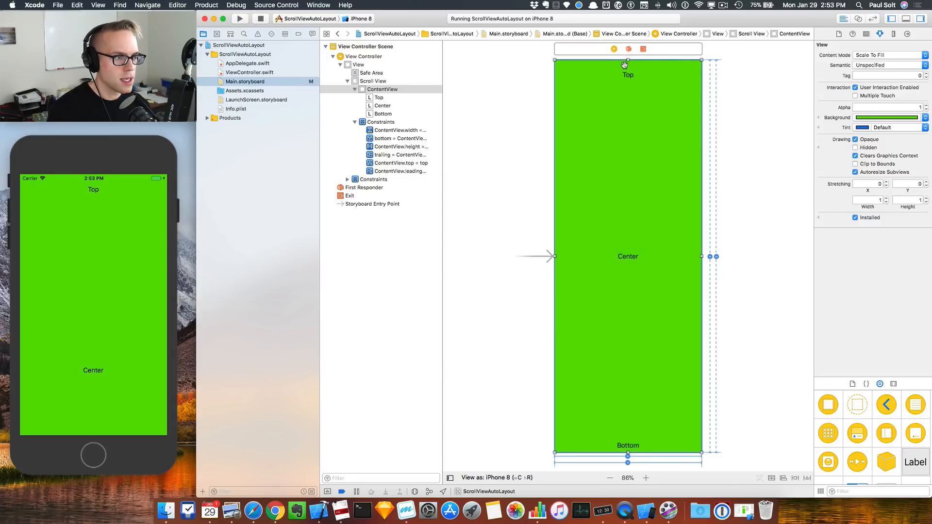
mouse_move(627, 74)
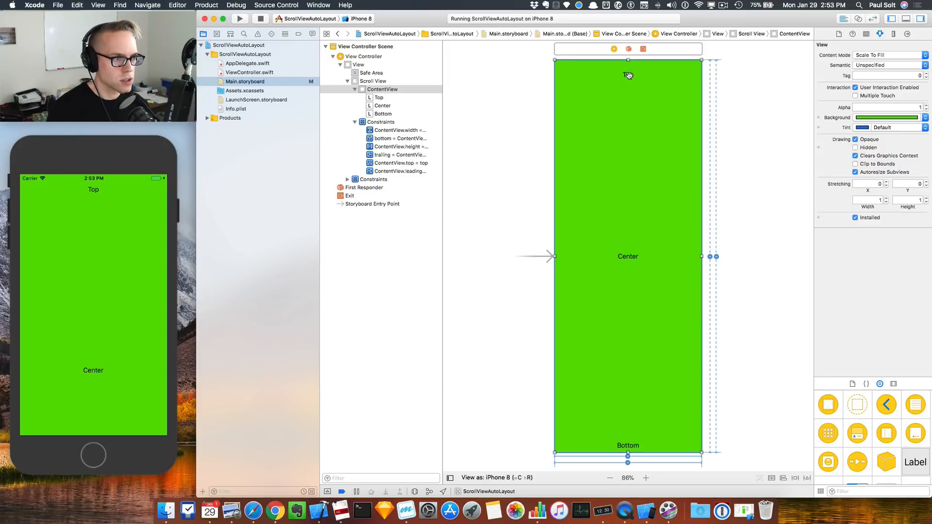
left_click(628, 74)
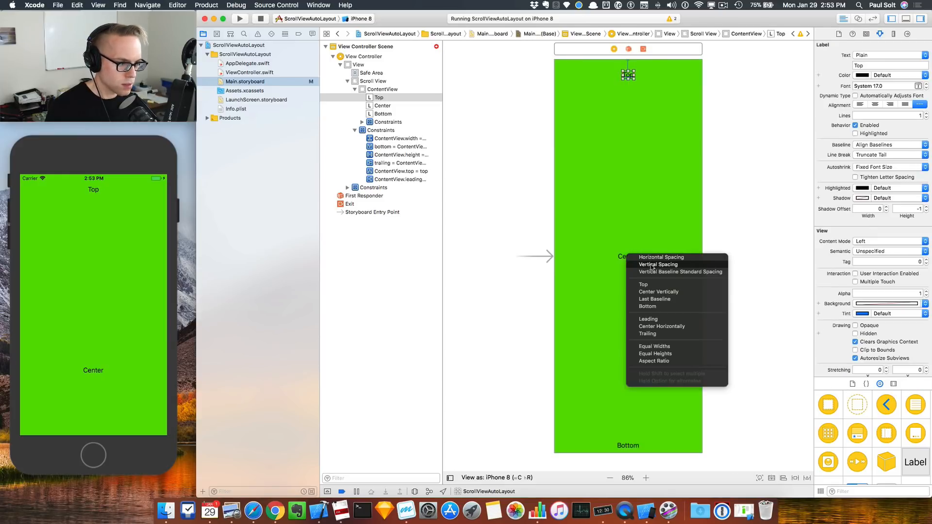
Add Top Space and Bottom Space to Container constraints for the Top and Bottom labels
left_click(658, 264)
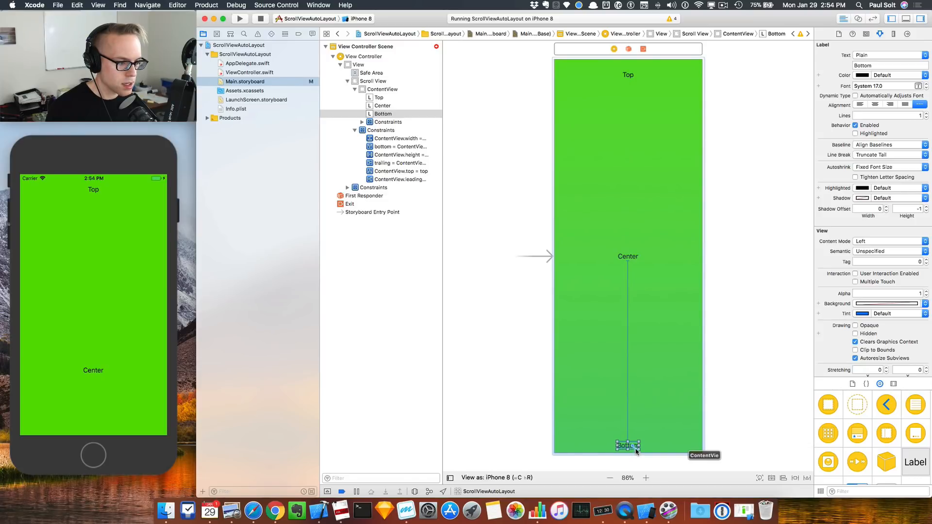
left_click(627, 445)
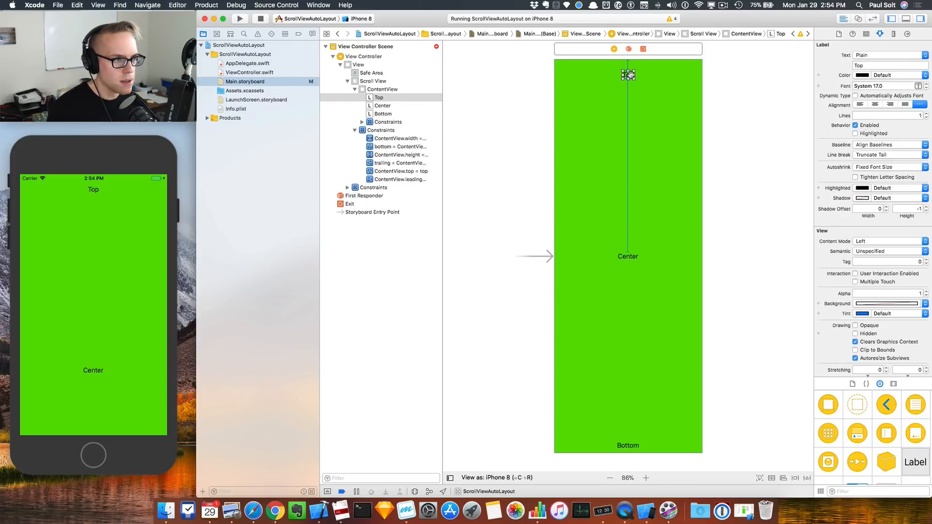
Add Center Horizontally in Container constraints to the Top, Center and Bottom labels
left_click(628, 74)
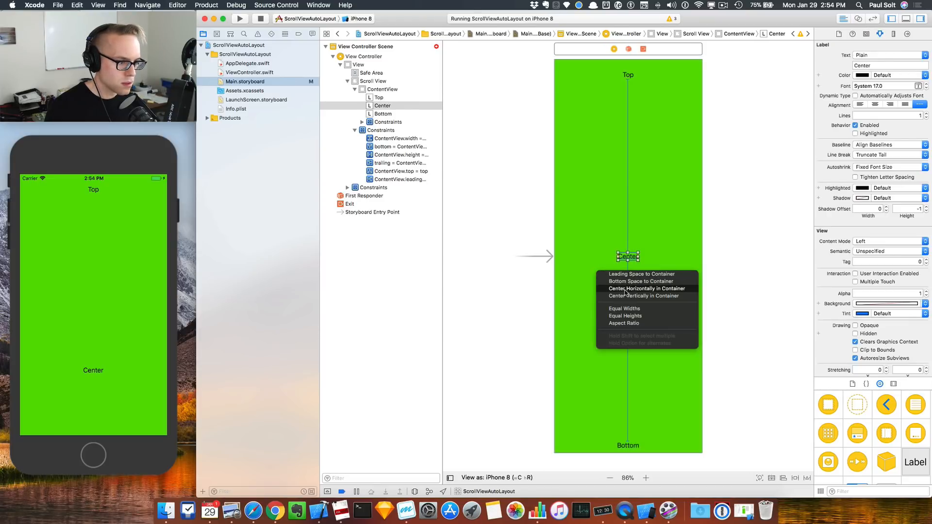
left_click(647, 288)
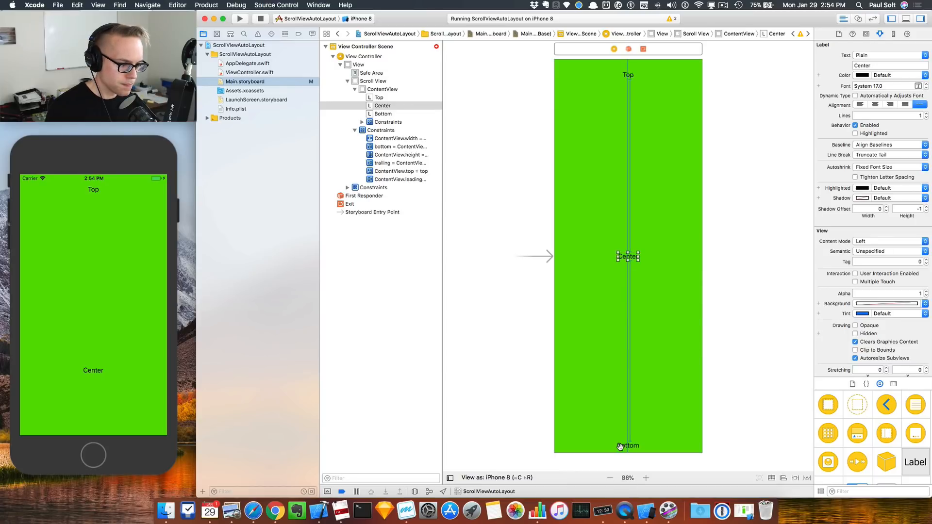
left_click(628, 444)
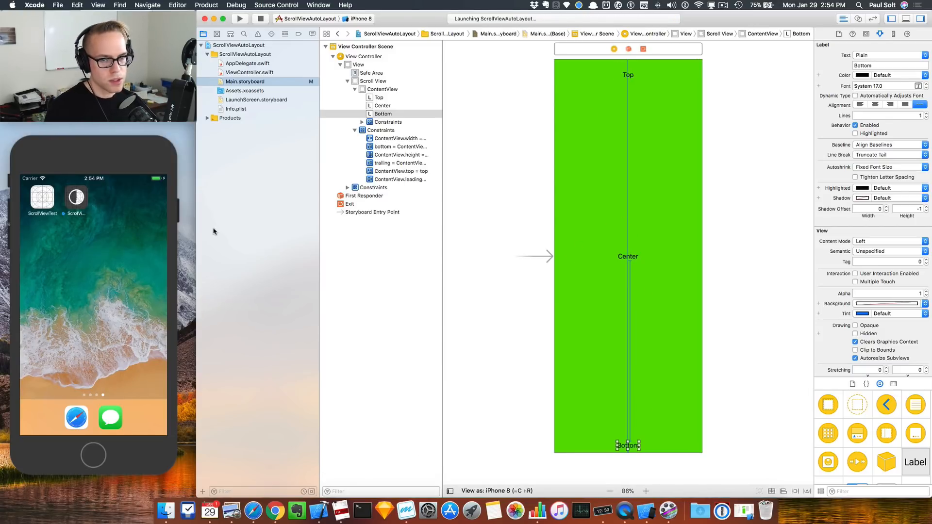
Scroll the app in Simulator down to reveal the Bottom label, then back up
left_click(239, 18)
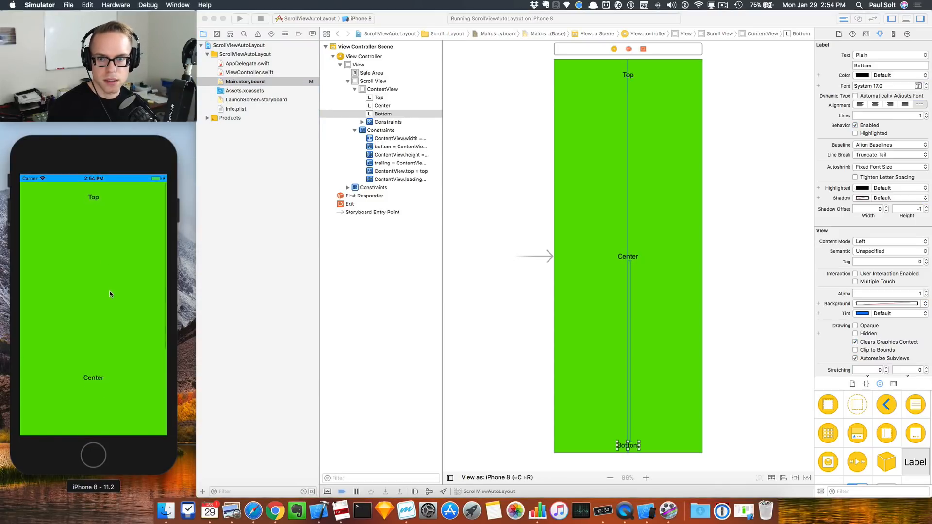
scroll("down", 3)
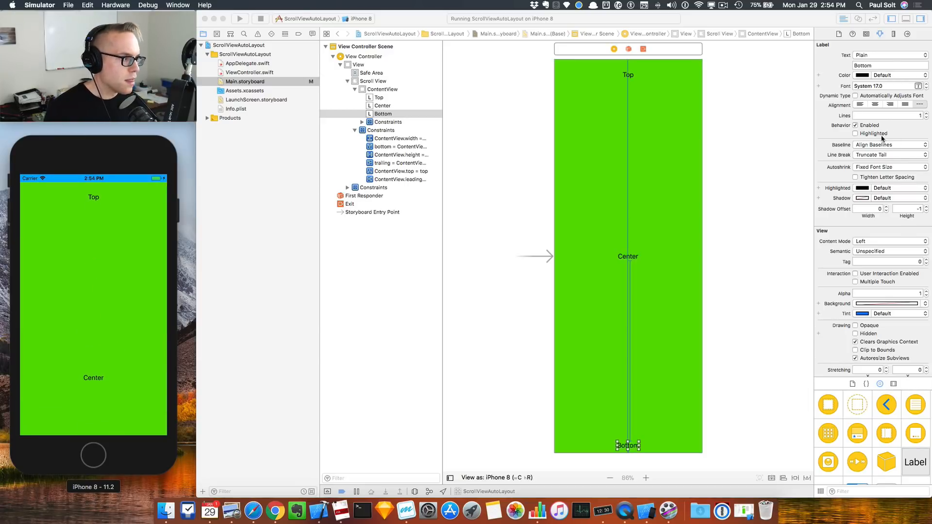
mouse_move(131, 257)
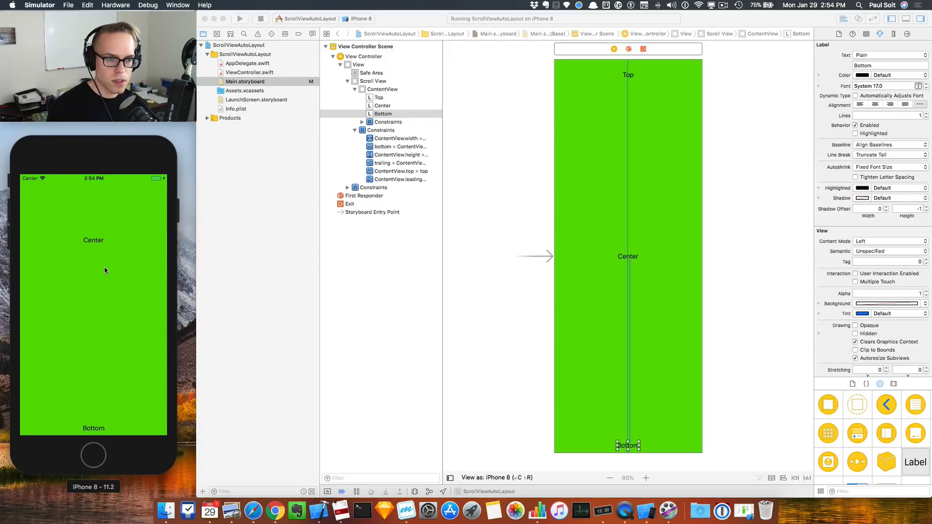
scroll("up", 3)
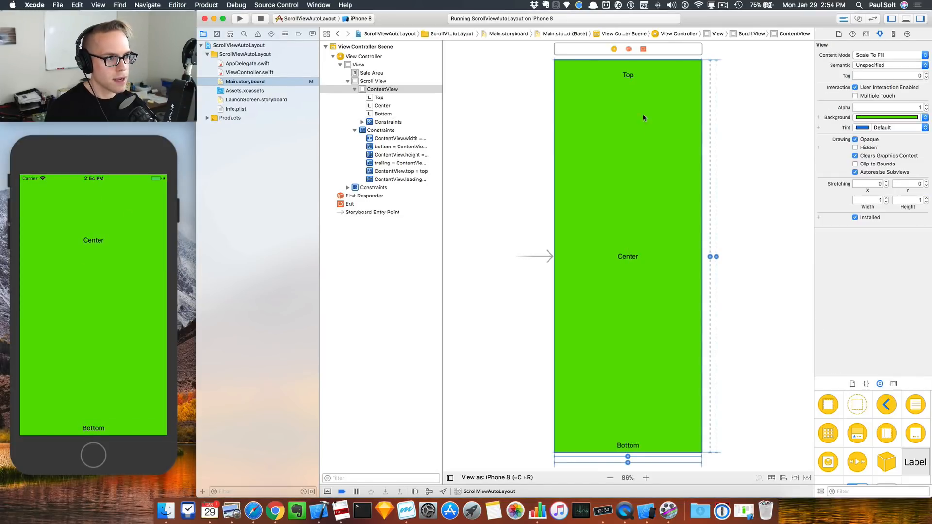
mouse_move(93, 455)
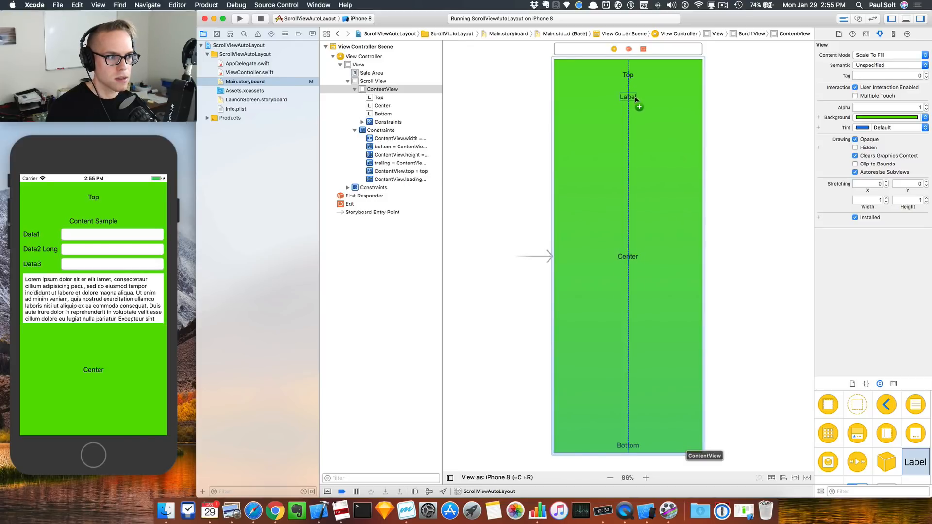
Add a 'Content Sample' label below Top, size it to fit, and center it horizontally
left_click(627, 97)
type("Content Sample")
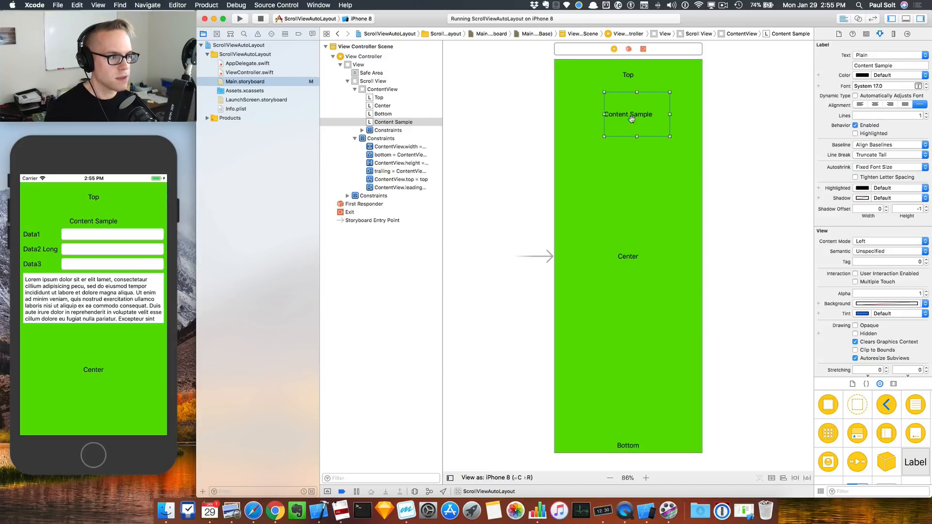
mouse_move(639, 115)
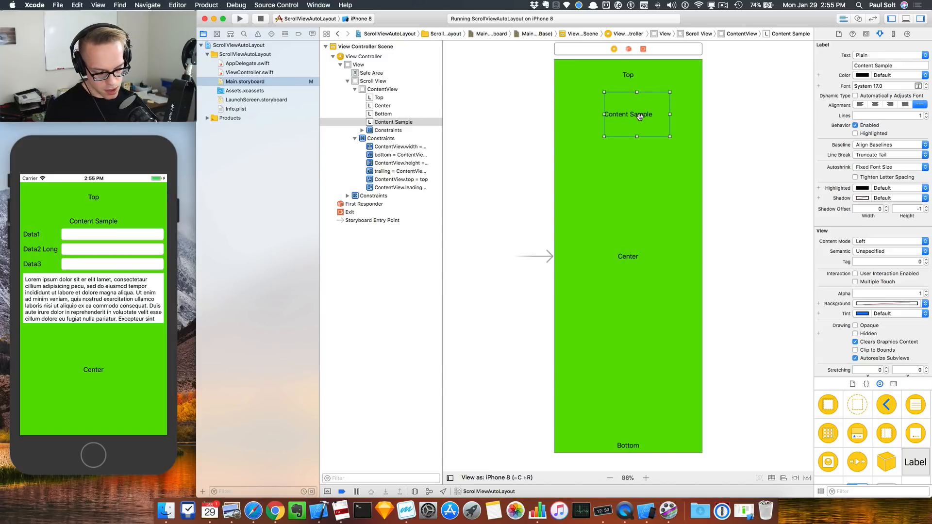
left_click(177, 5)
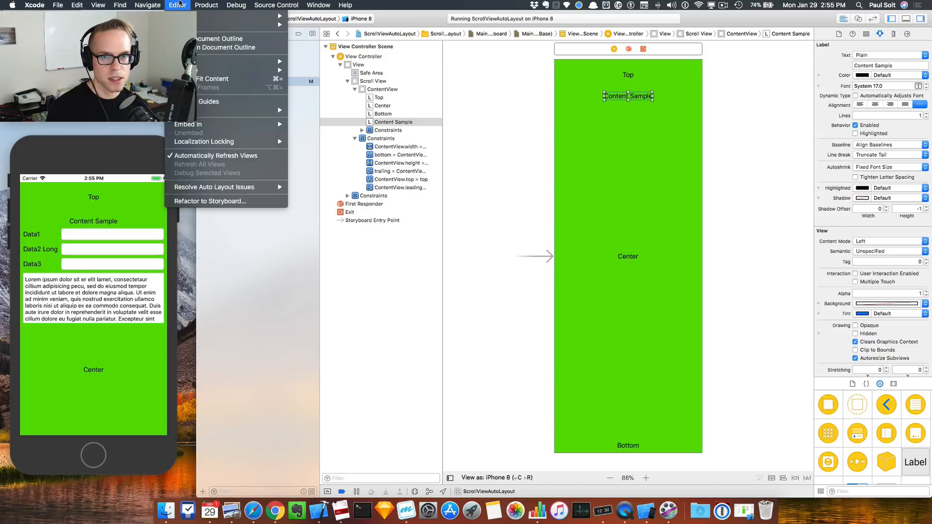
mouse_move(212, 79)
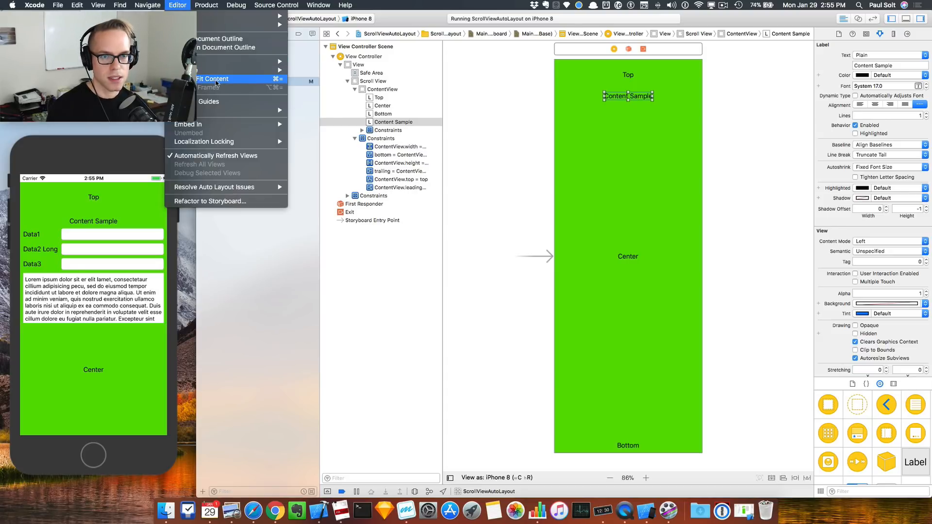
left_click(212, 79)
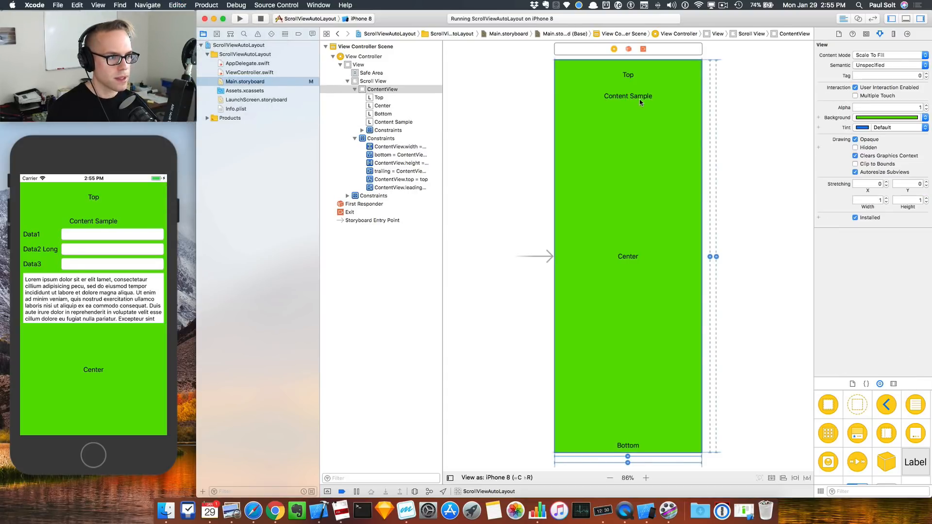
left_click(627, 95)
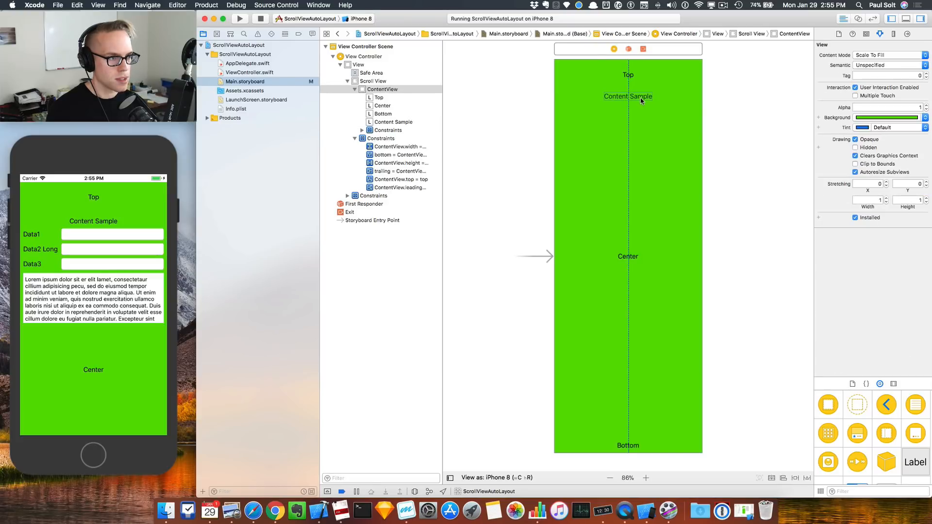
left_click(627, 97)
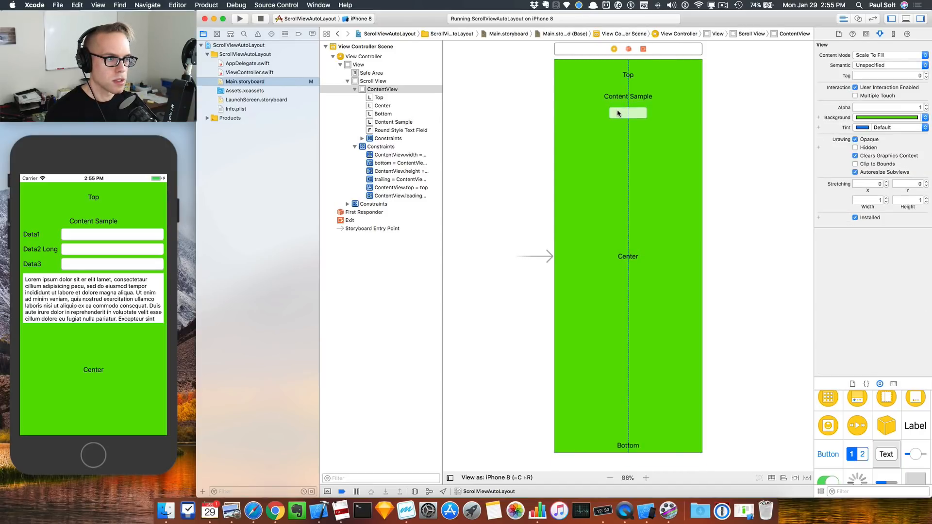
Stack three round-style text fields beneath the Content Sample heading
left_click(645, 113)
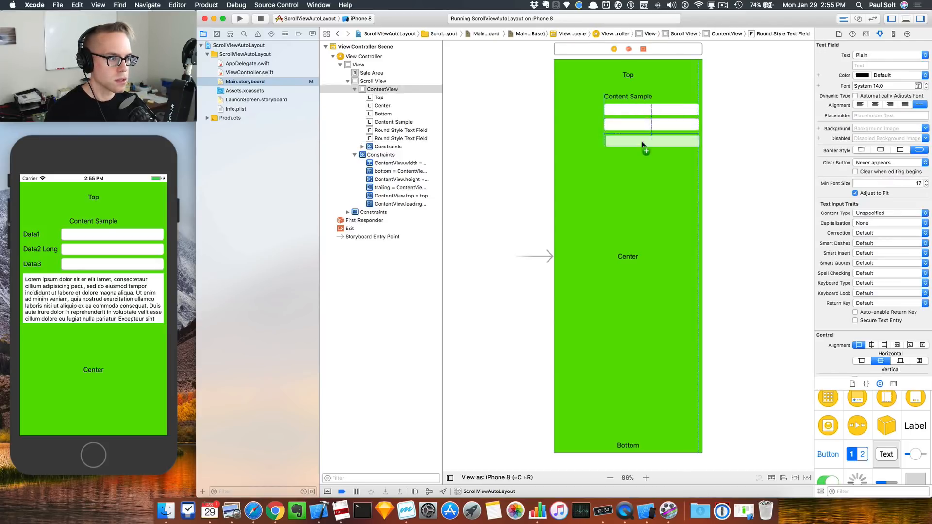
left_click(601, 161)
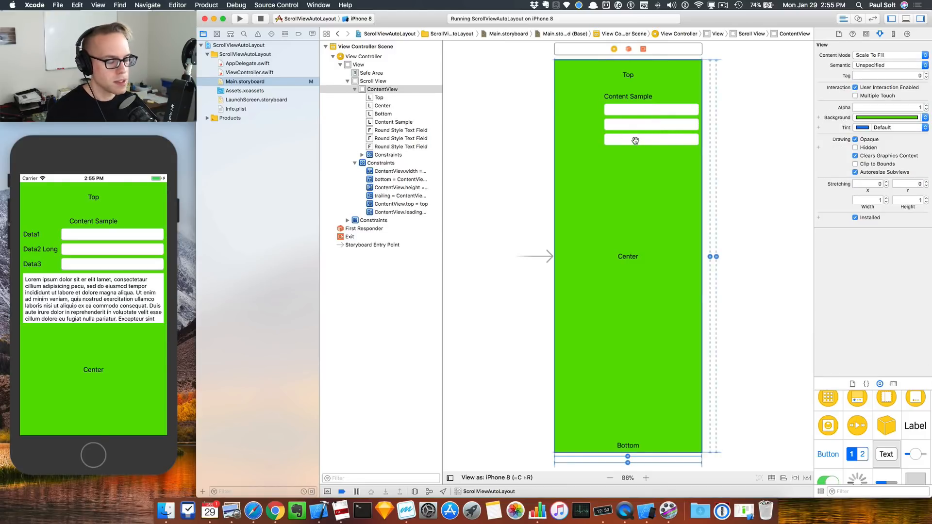
mouse_move(743, 342)
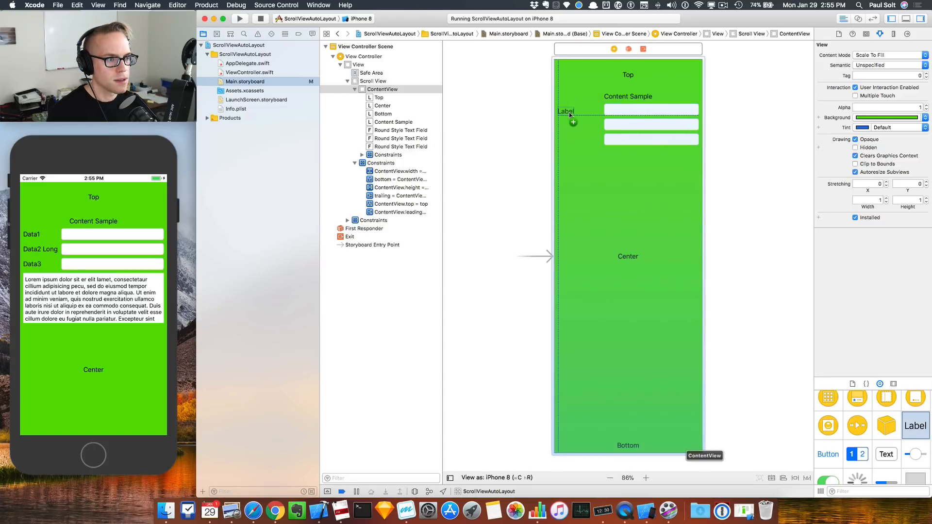
Place a Data1 label beside the first text field and copy it beside the next field
left_click(565, 111)
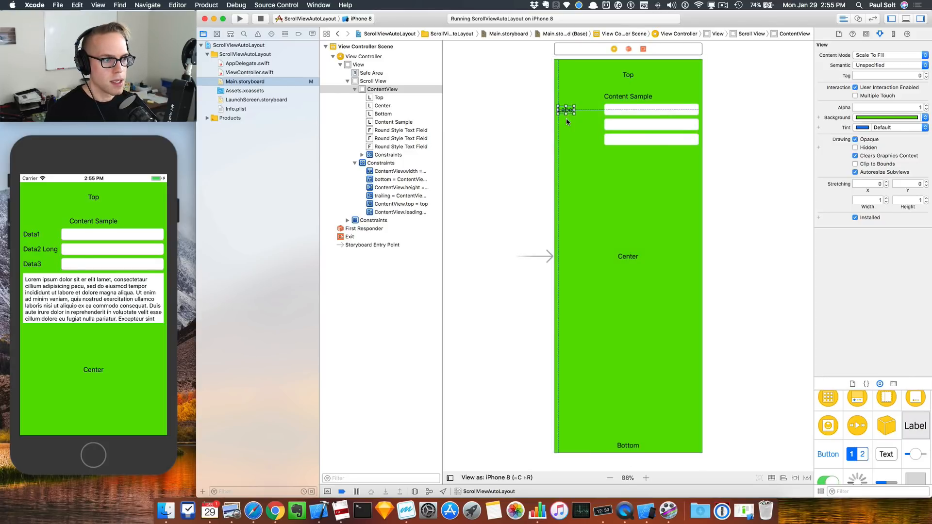
left_click(565, 110)
type("Data1")
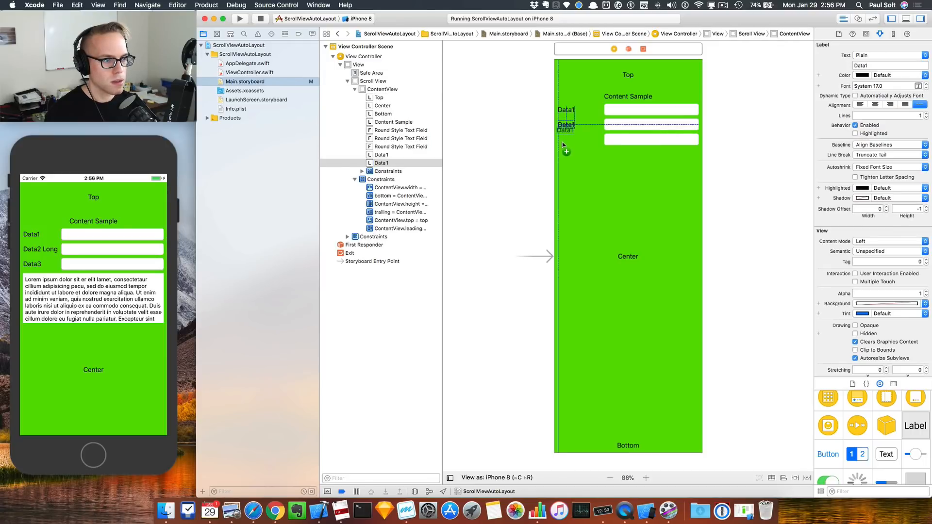
left_click(382, 90)
type("text")
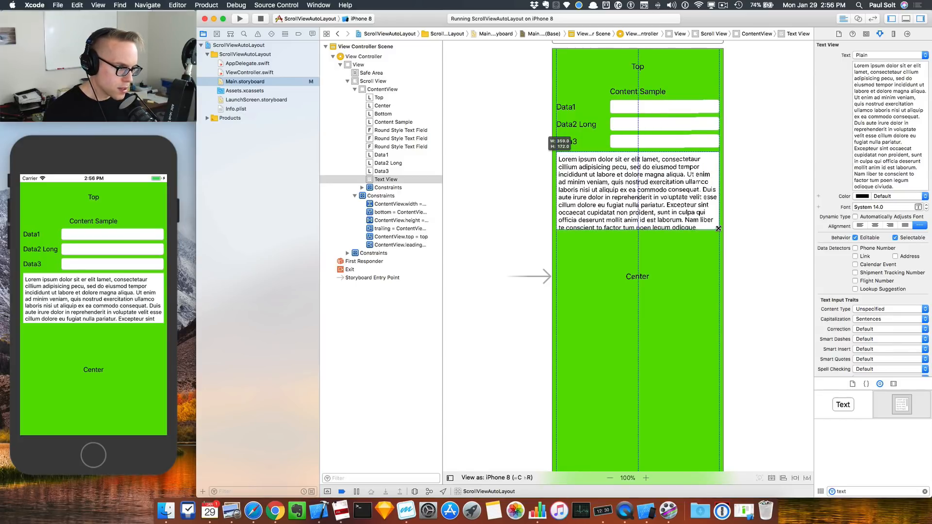
Size the Lorem ipsum text view to fit beneath the data rows and rebuild the app
left_click(381, 89)
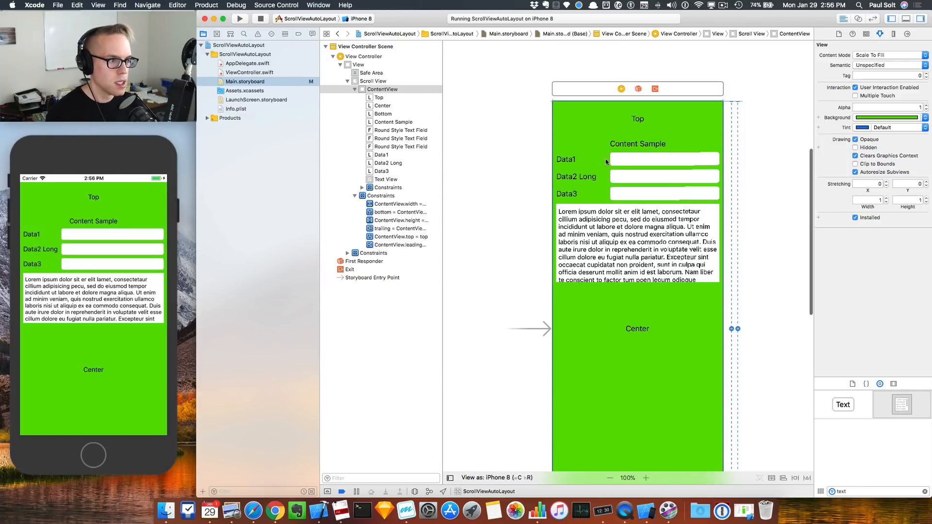
left_click(637, 143)
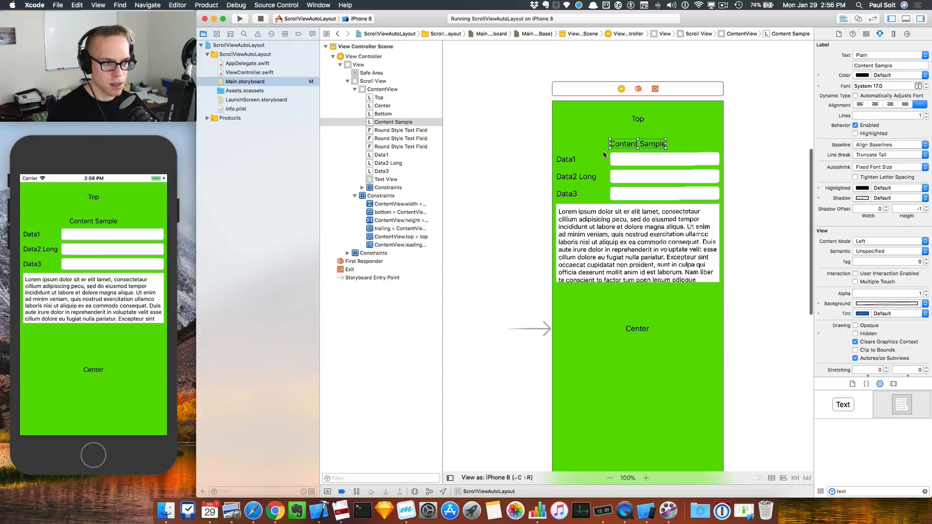
left_click(239, 19)
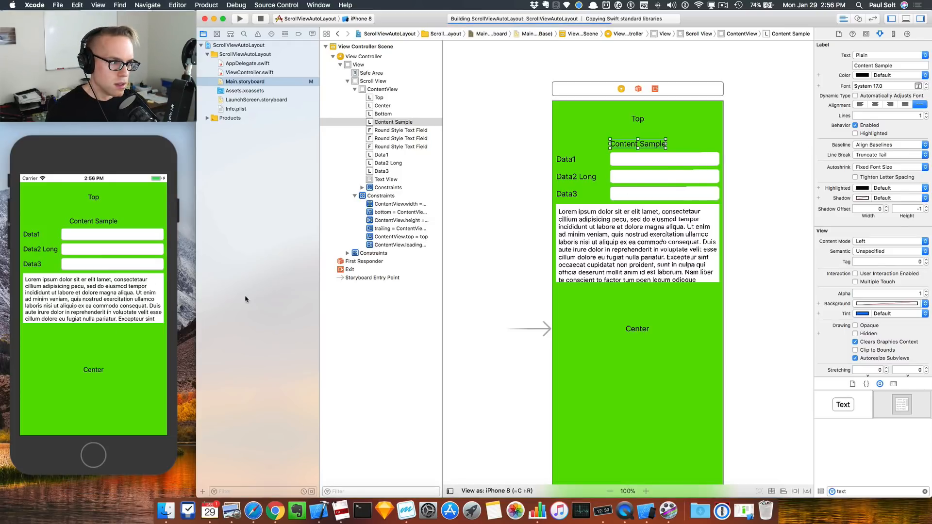
Bring the running app forward in the iPhone 8 Simulator and scroll through the data rows
left_click(239, 18)
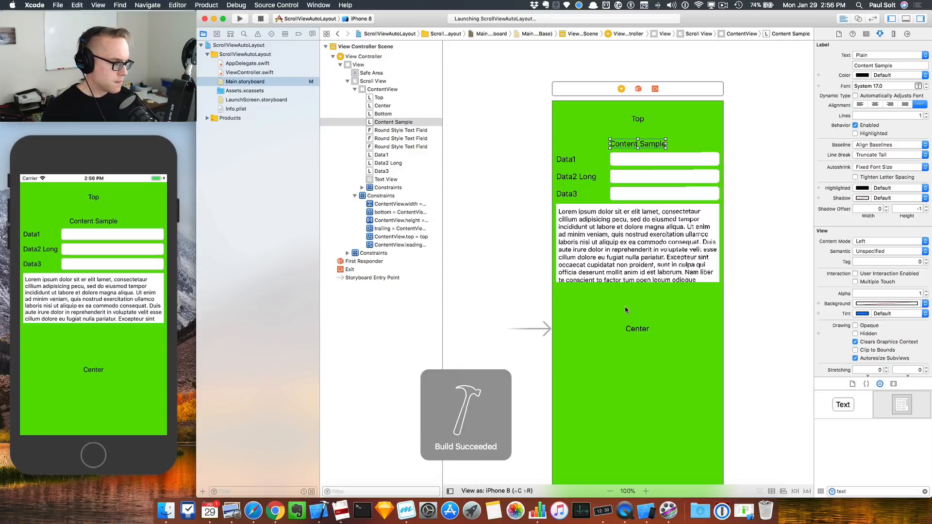
left_click(240, 18)
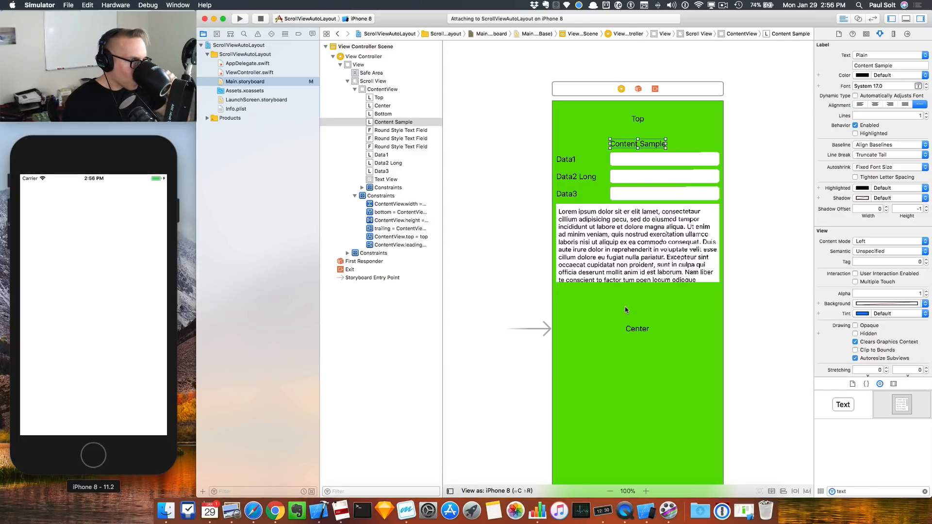
left_click(239, 18)
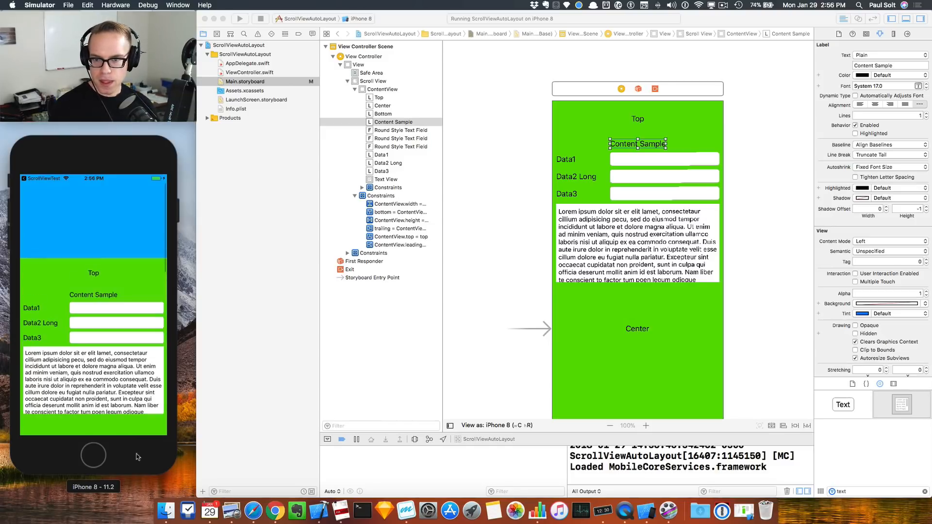
scroll("down", 3)
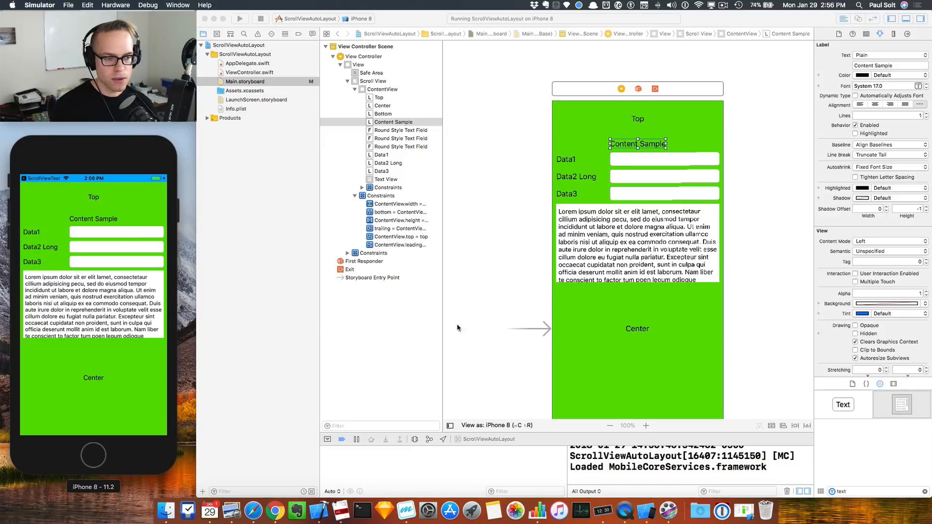
mouse_move(157, 340)
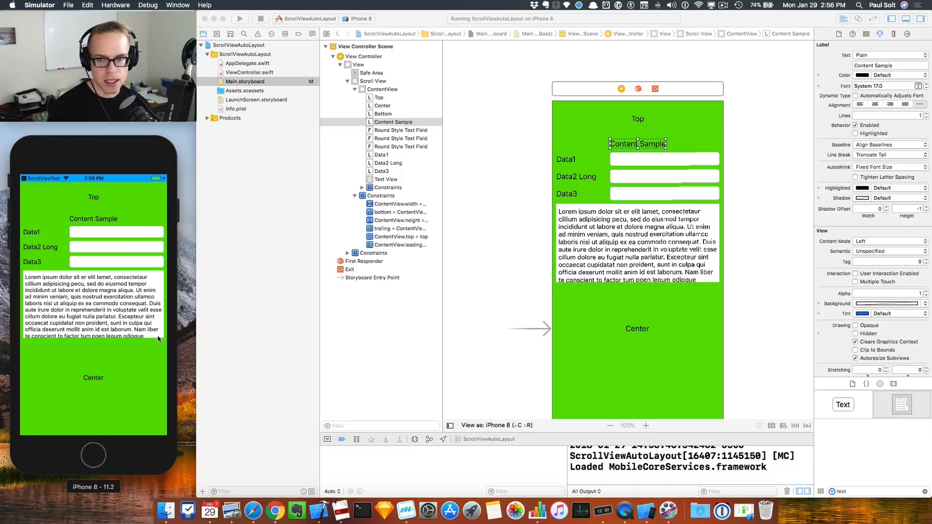
mouse_move(674, 248)
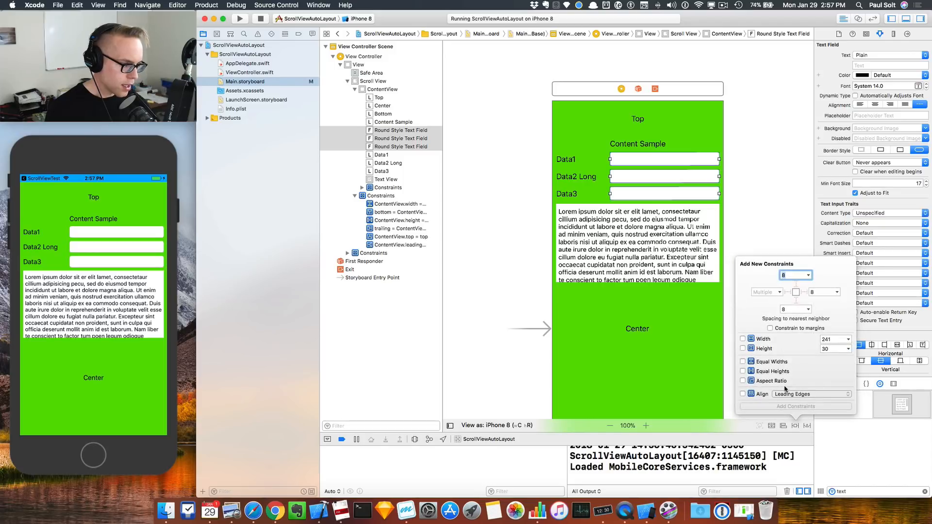
Add 8-point spacing constraints to the three text fields
left_click(742, 362)
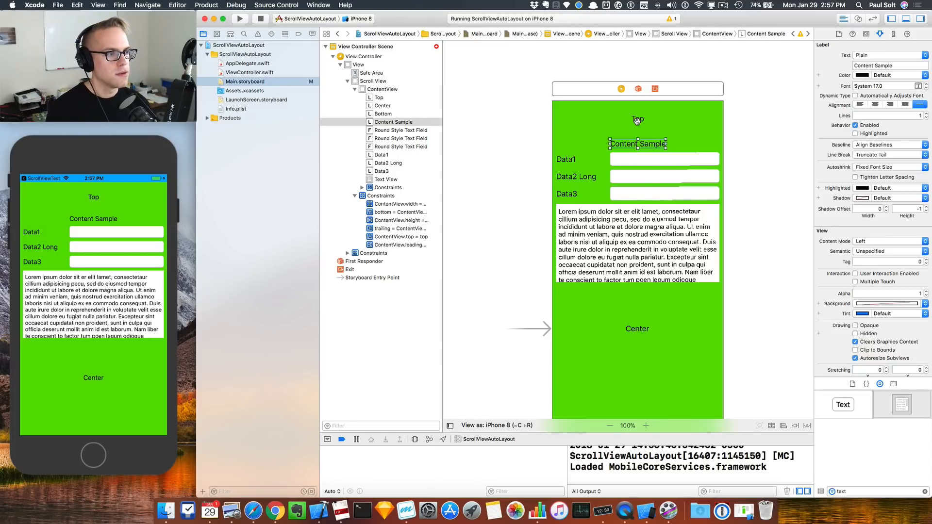
Add vertical spacing from Content Sample to Top and from the text view to Center
left_click(637, 119)
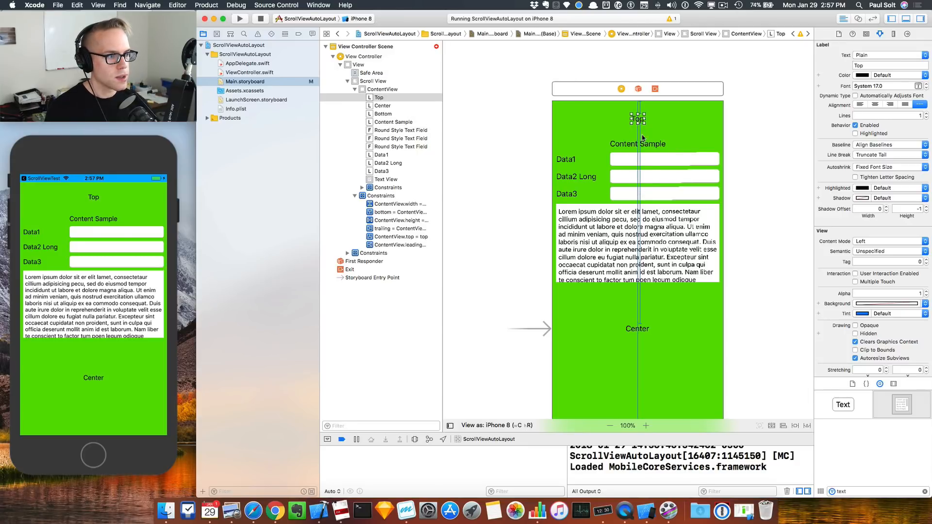
left_click(404, 236)
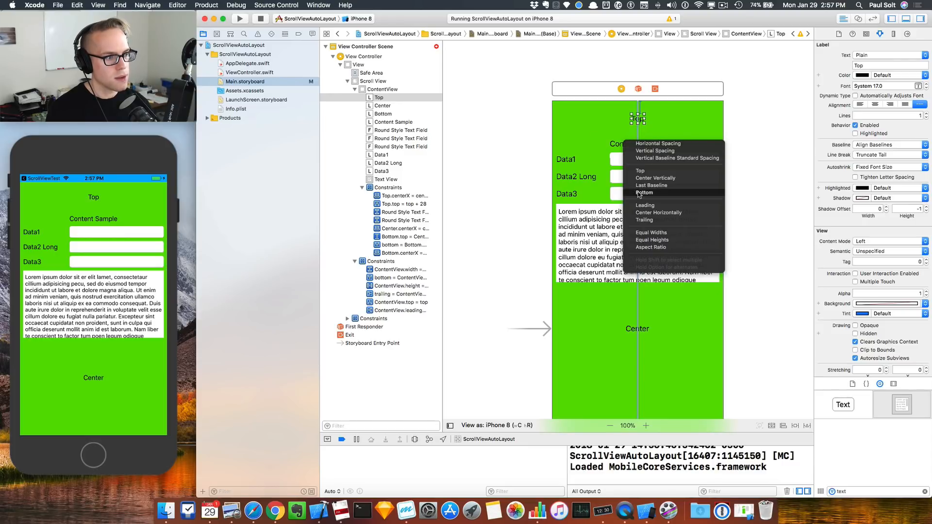
mouse_move(656, 151)
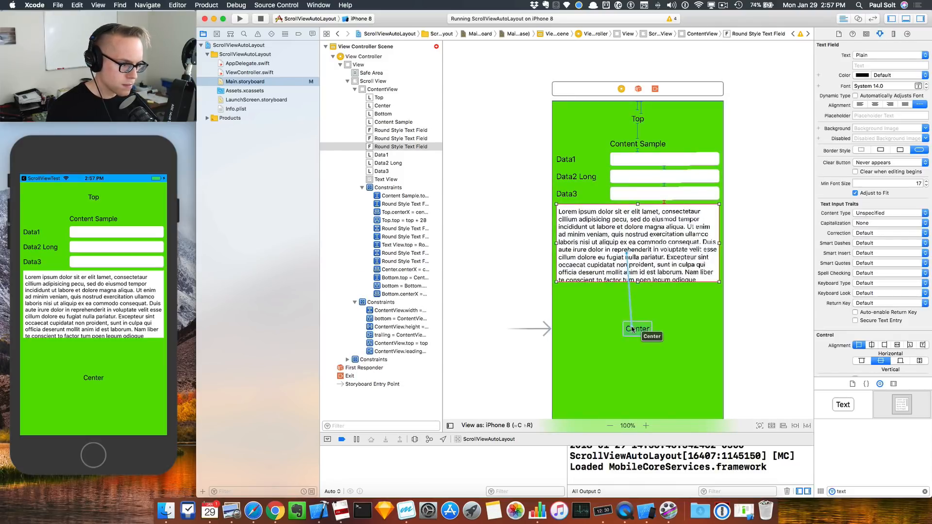
left_click(386, 179)
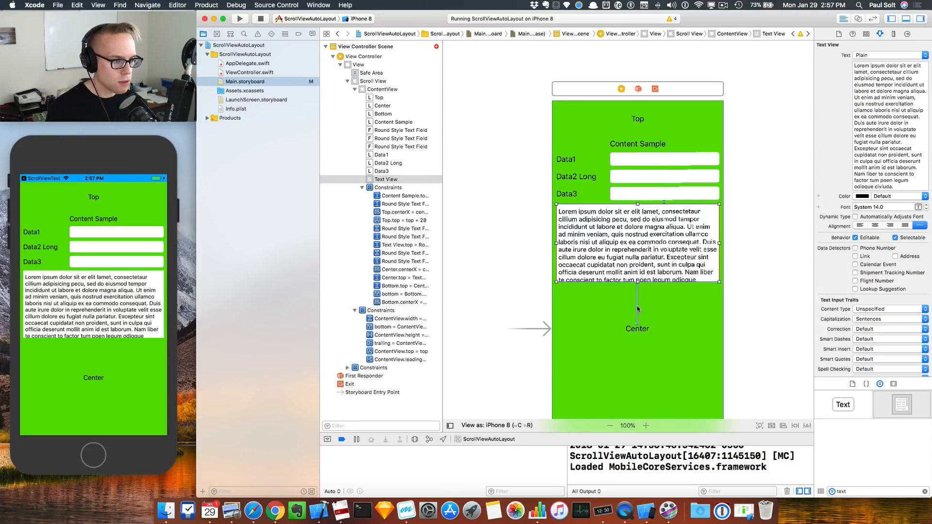
Pin Data1, Data2 Long and Data3 to the leading edge and space the first field from Data1
left_click(403, 278)
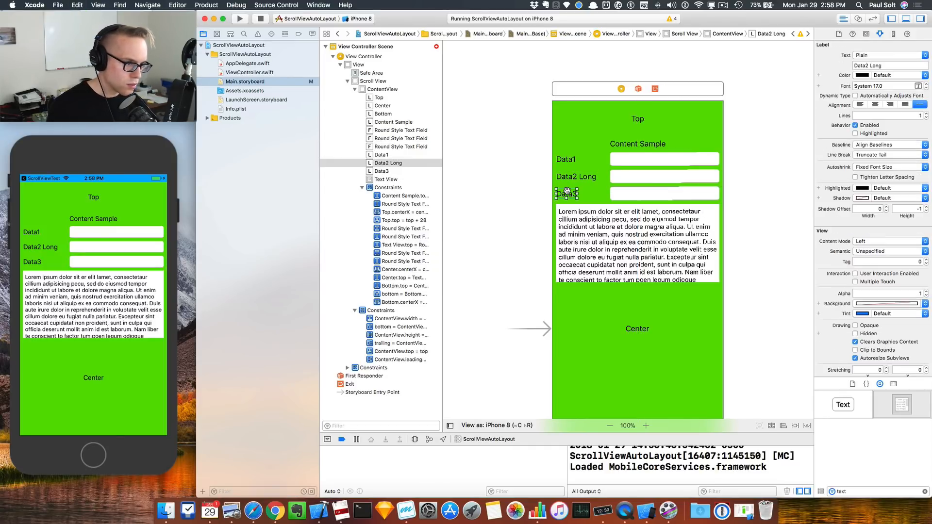
left_click(383, 172)
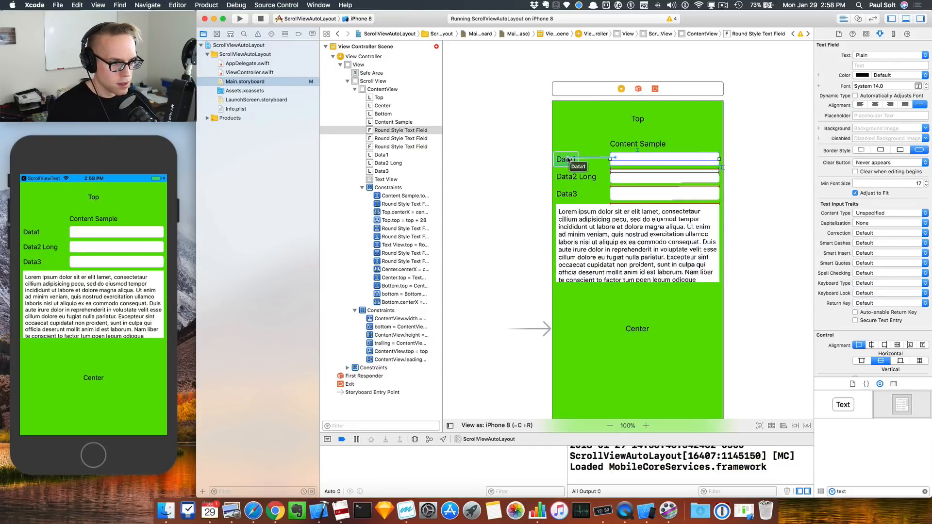
left_click(567, 158)
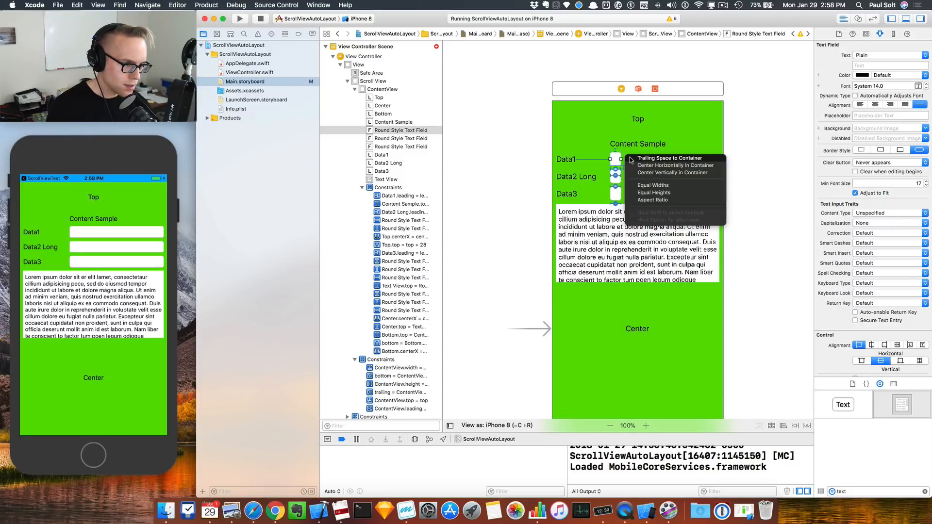
Switch the first text field's trailing constraint to ContentView to the standard spacing value
left_click(670, 159)
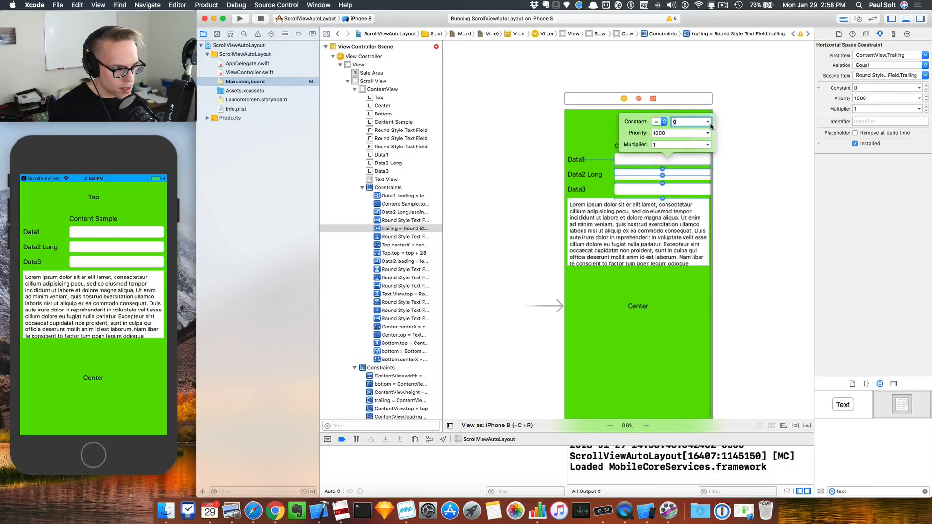
left_click(707, 121)
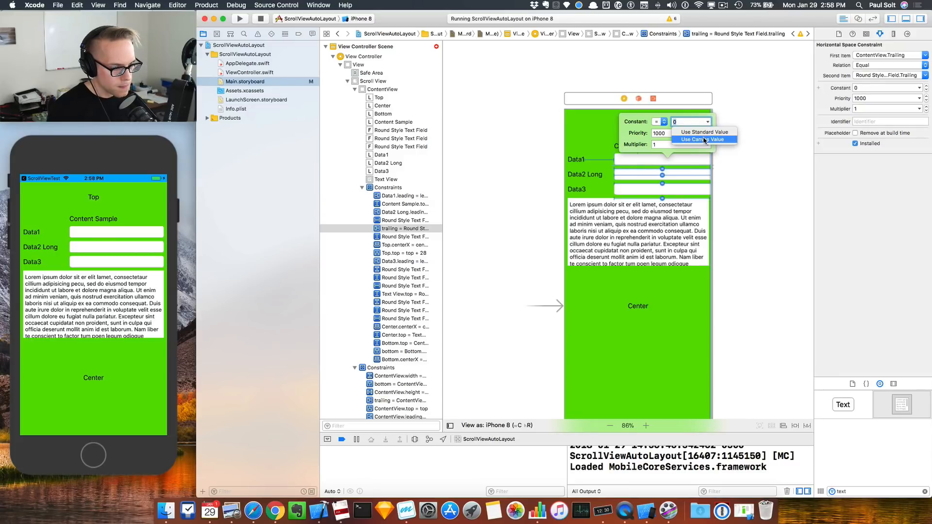
left_click(704, 132)
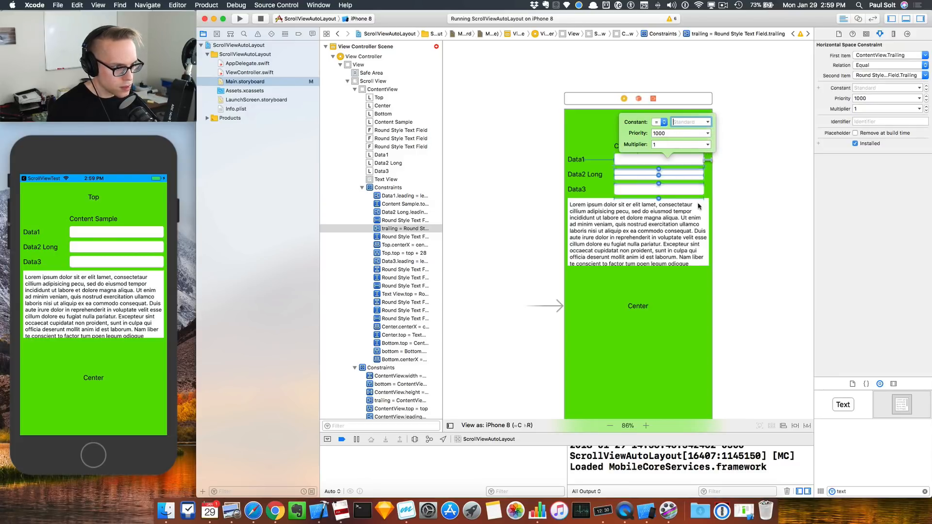
mouse_move(700, 191)
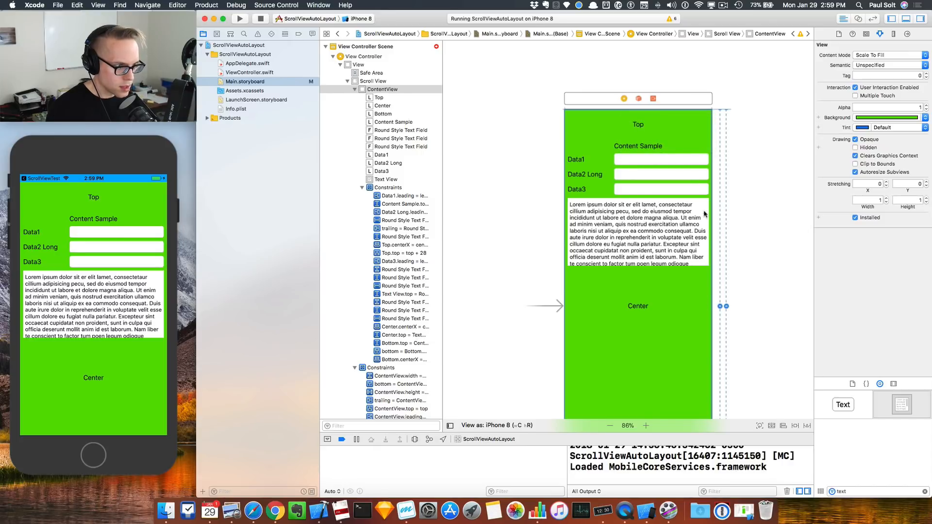
mouse_move(569, 201)
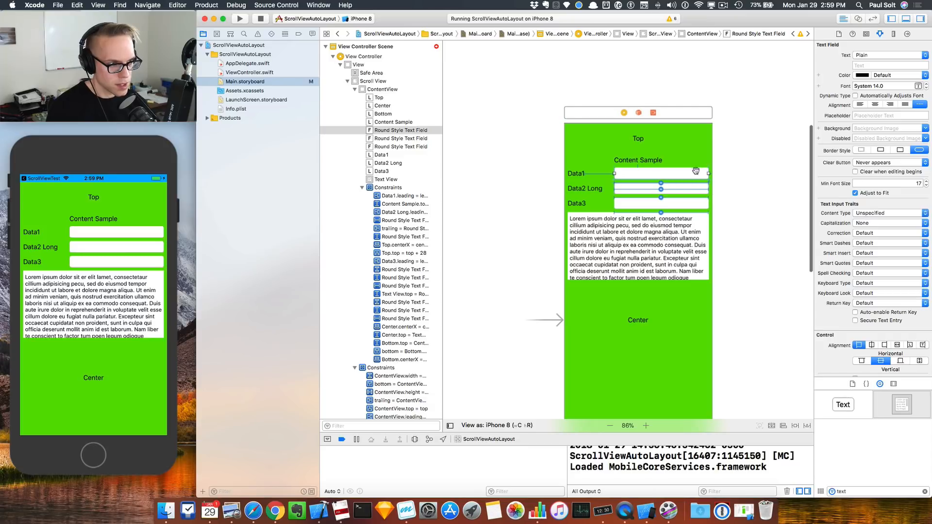
mouse_move(715, 183)
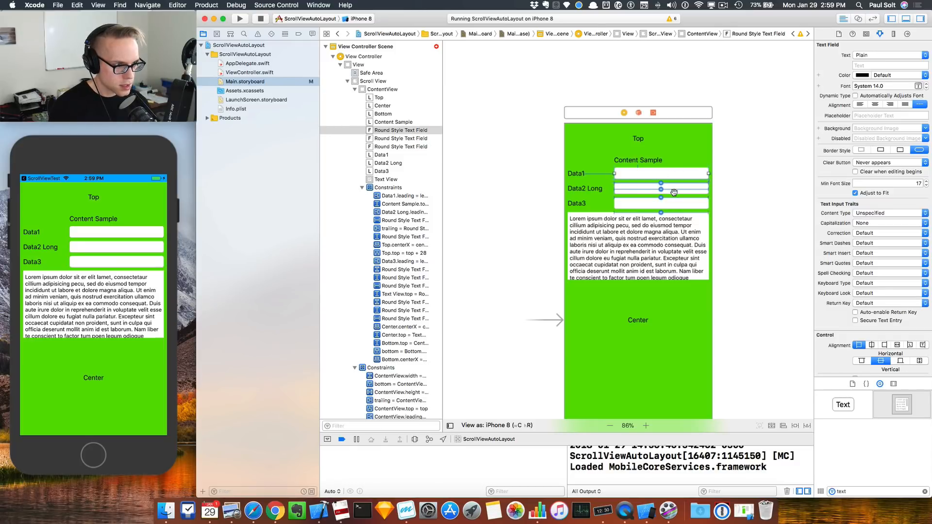
Rebuild and relaunch the app on the iPhone 8 simulator to test the text field changes
left_click(260, 18)
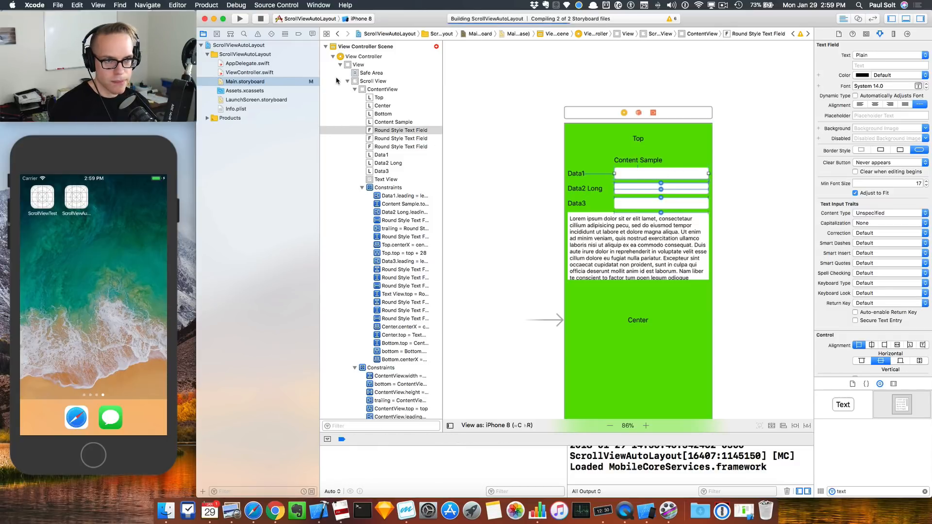
Add Center Vertically constraints aligning each Data label with its text field
left_click(240, 18)
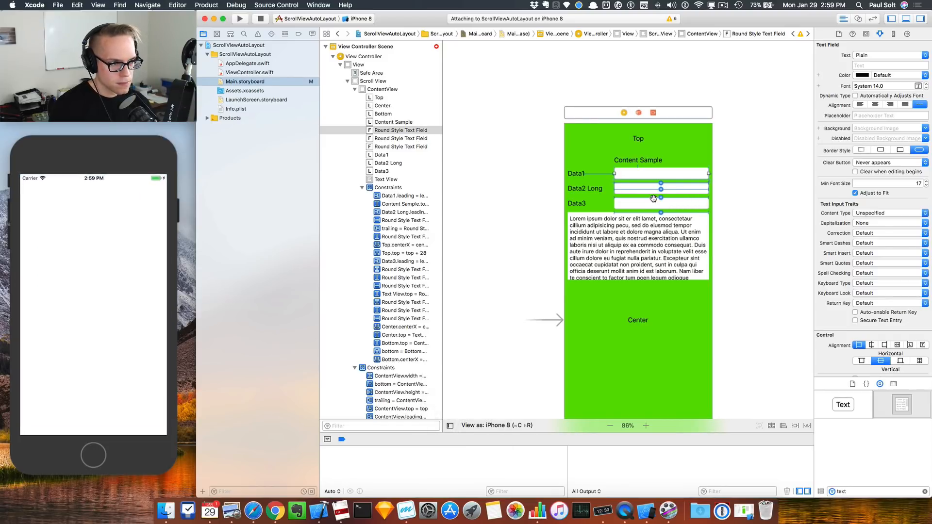
left_click(239, 19)
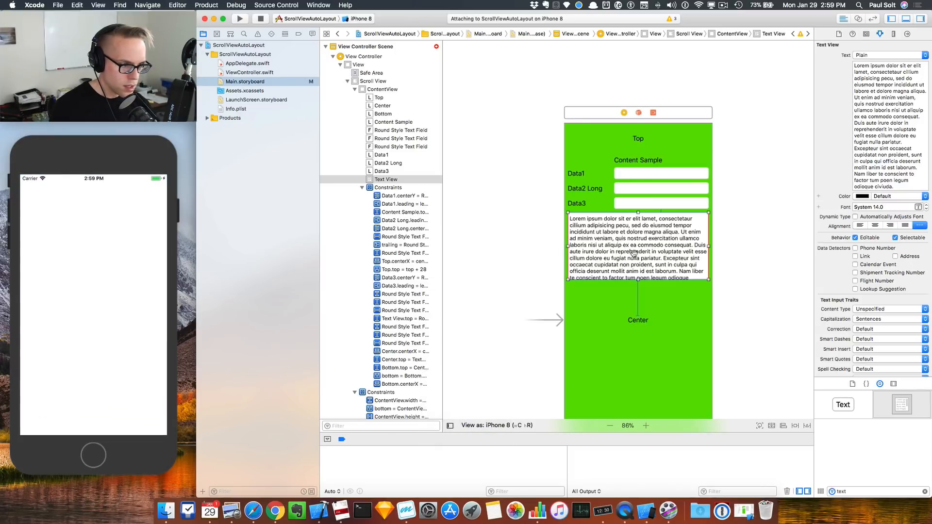
Pin the text view's leading and trailing edges at 8 and review remaining layout issues
left_click(239, 18)
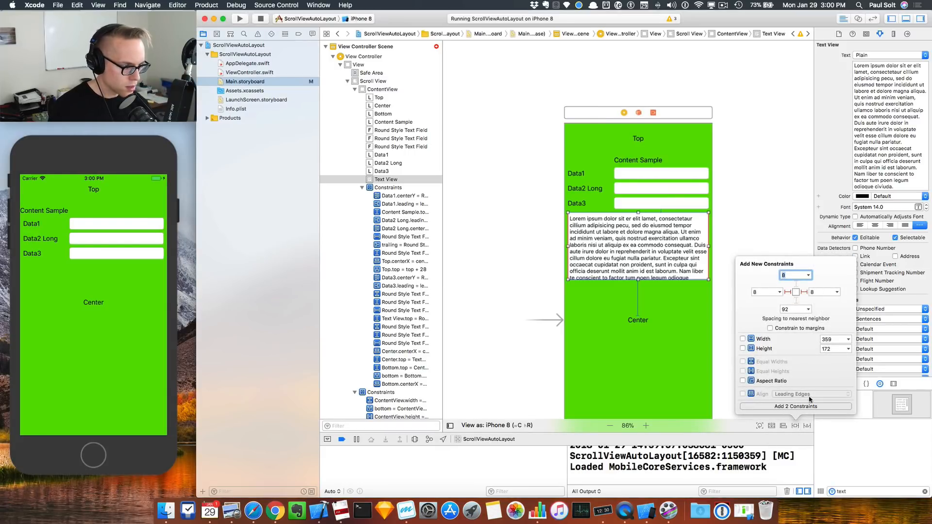
left_click(794, 405)
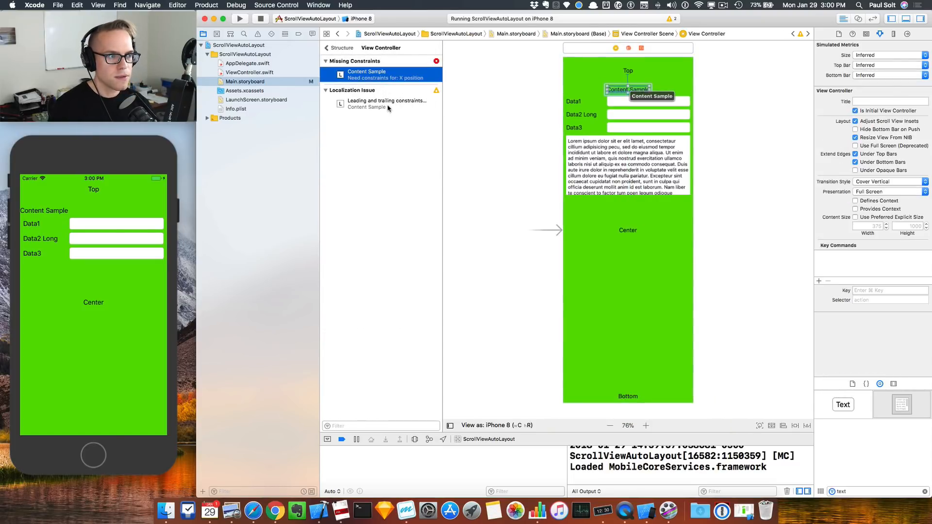
Center the Content Sample label horizontally in ContentView, clearing all Auto Layout issues
left_click(628, 89)
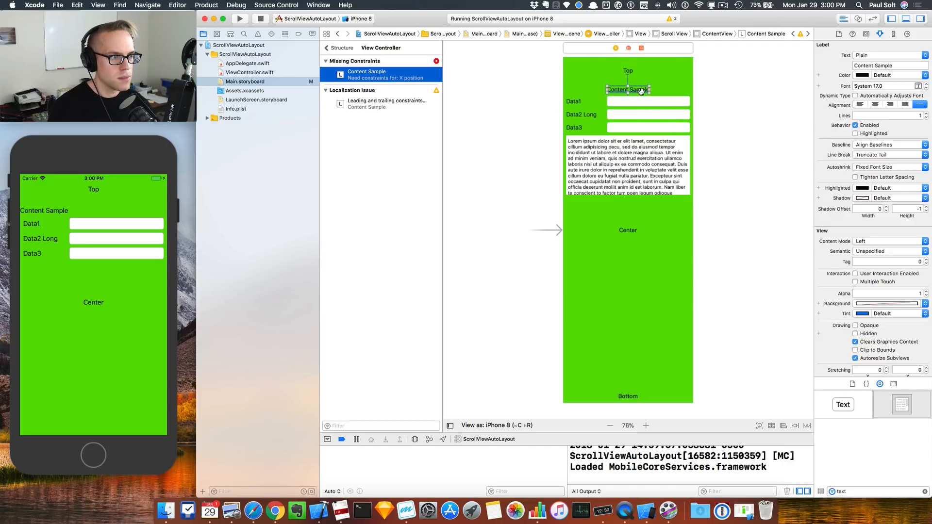
mouse_move(461, 88)
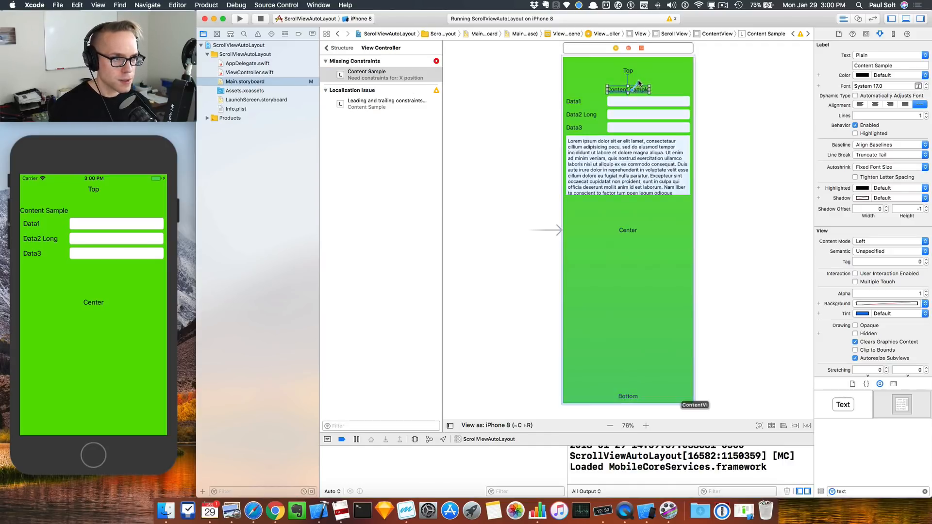
left_click(627, 90)
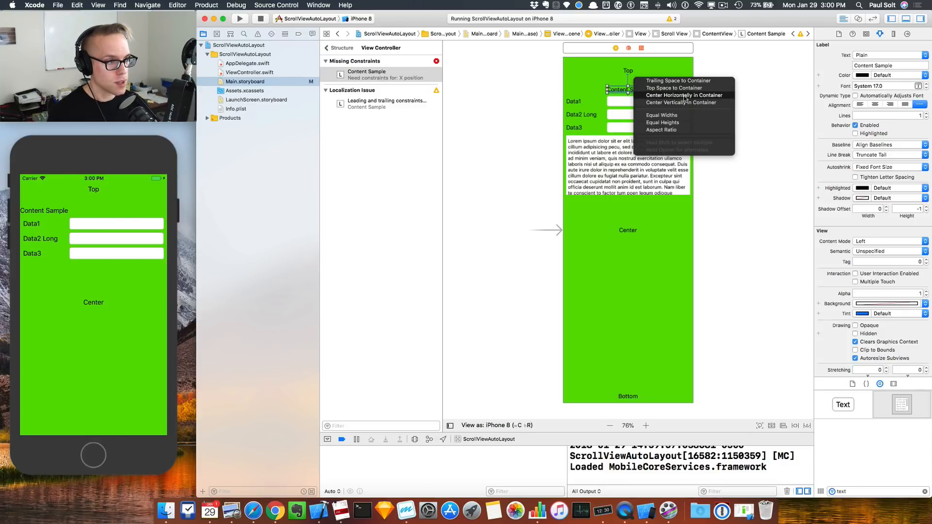
left_click(683, 95)
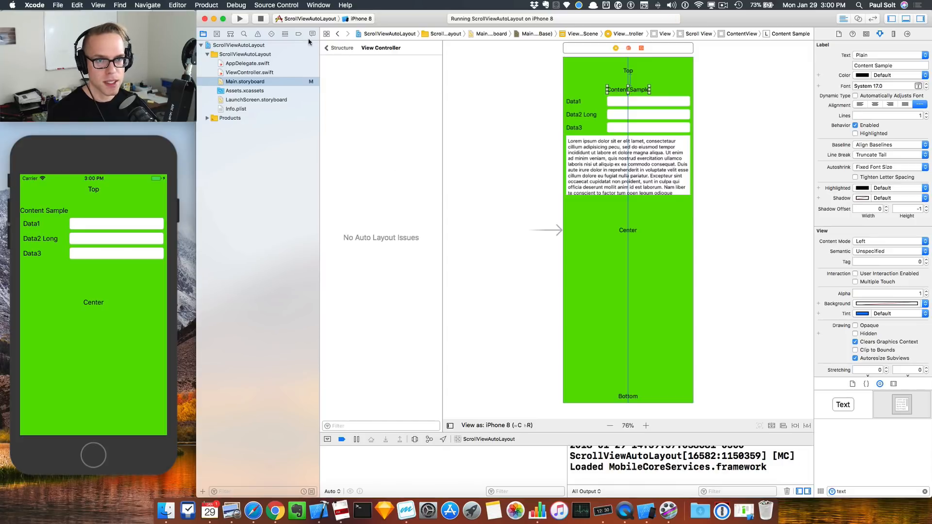
left_click(239, 18)
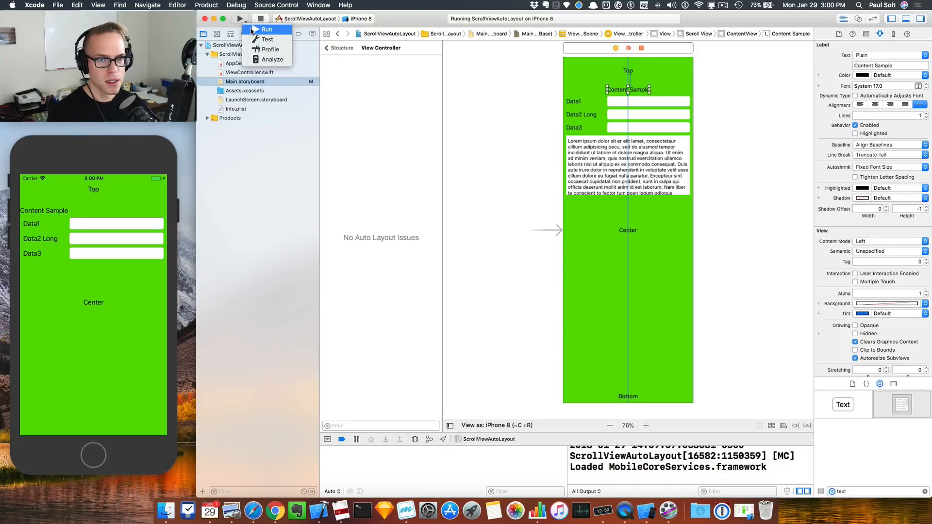
Relaunch the app and confirm Content Sample sits centered below Top while the text view is missing
left_click(266, 29)
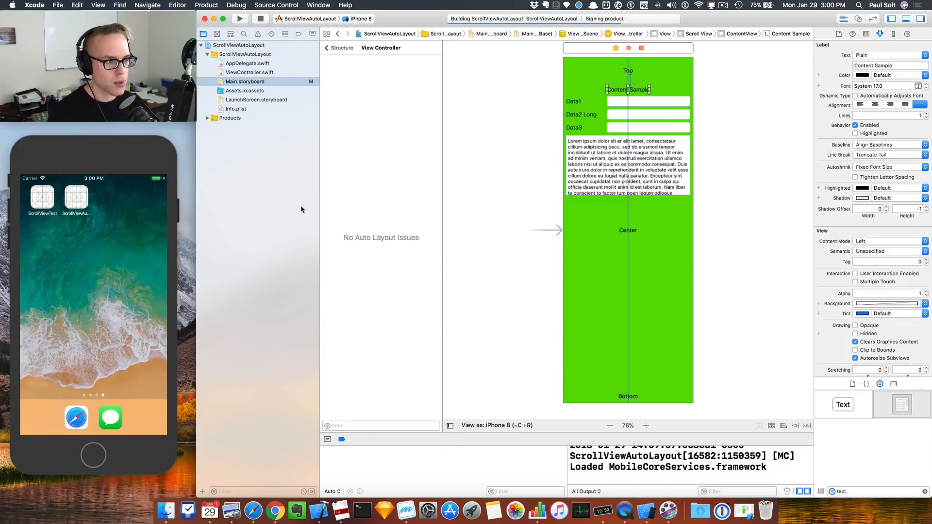
left_click(239, 18)
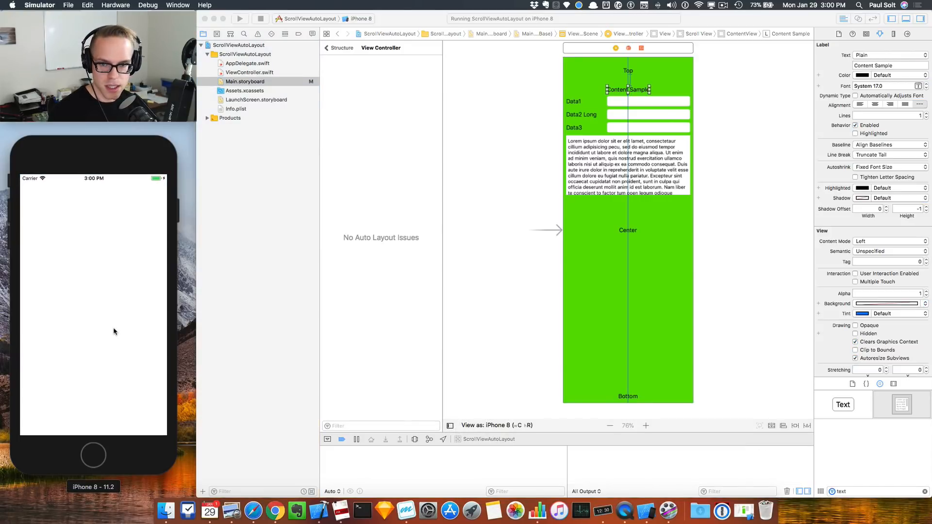
left_click(239, 19)
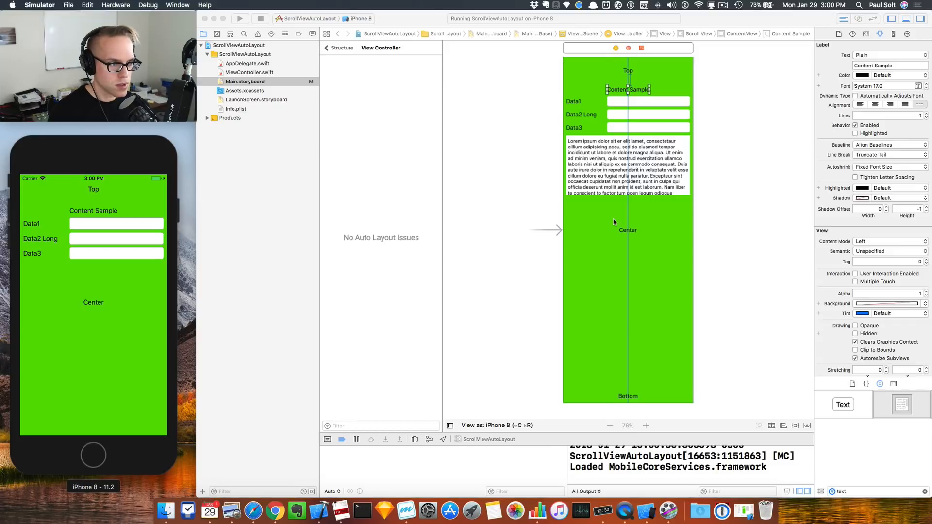
left_click(627, 167)
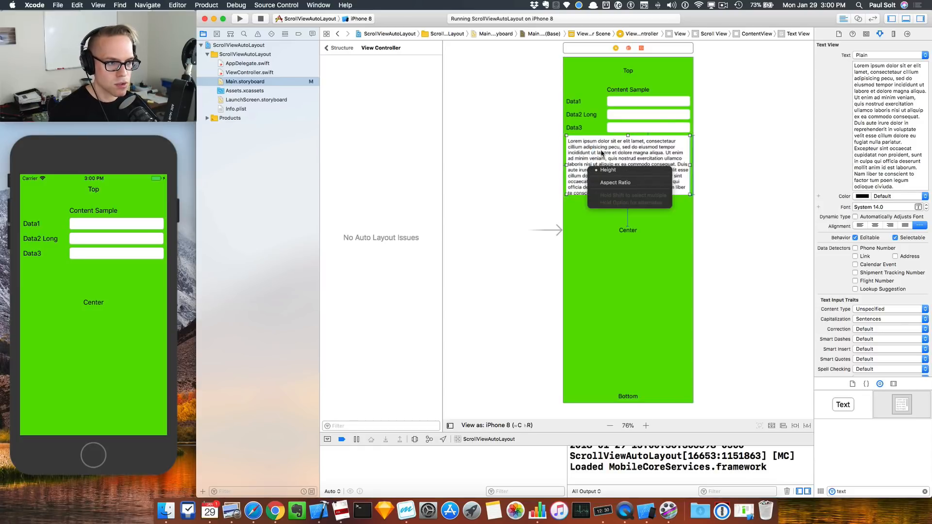
Give the text view a fixed Height constraint and rerun so the Lorem ipsum text appears
left_click(260, 18)
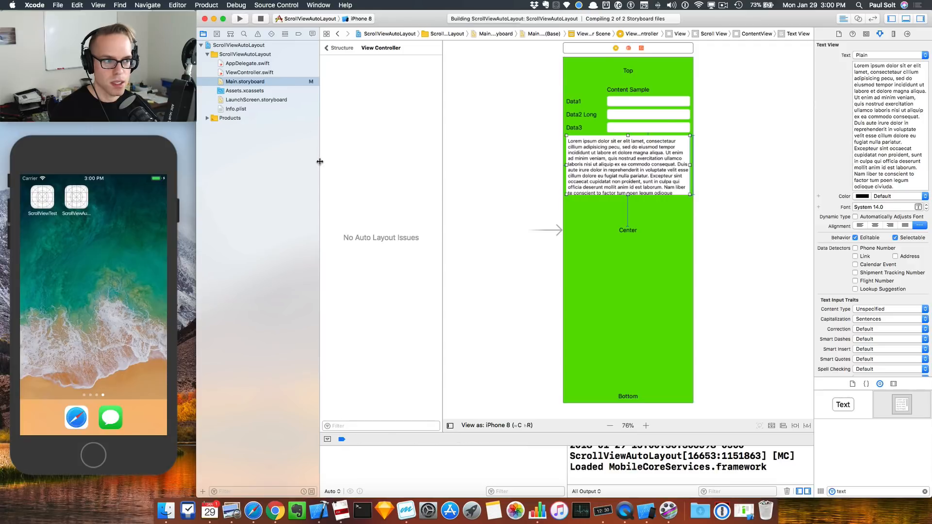
left_click(239, 19)
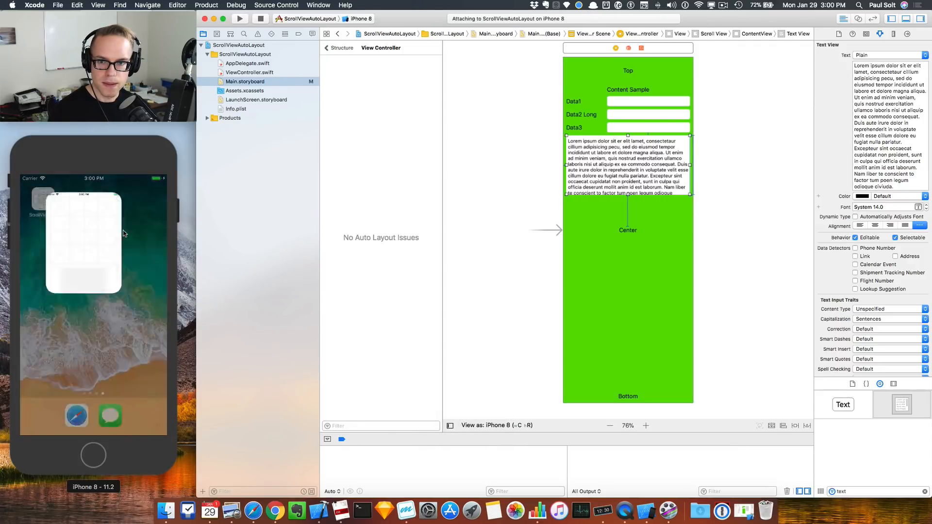
left_click(240, 19)
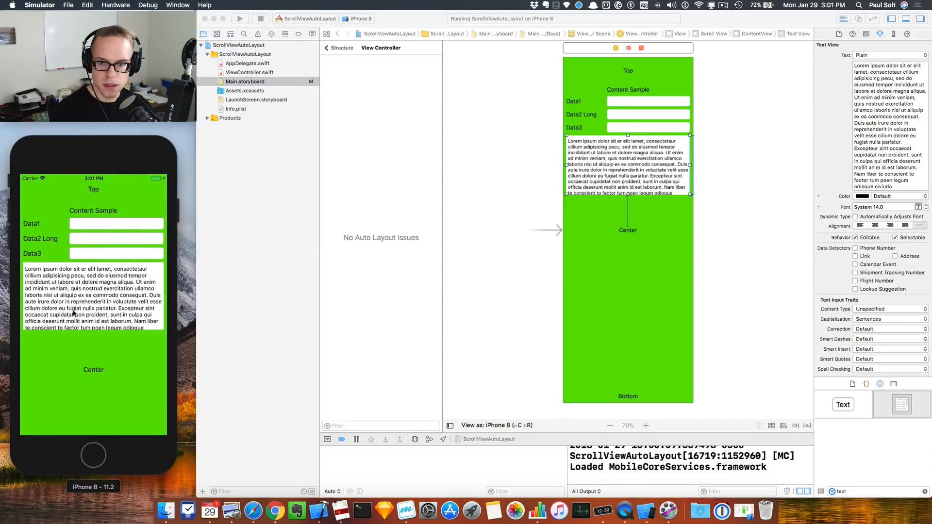
scroll("down", 3)
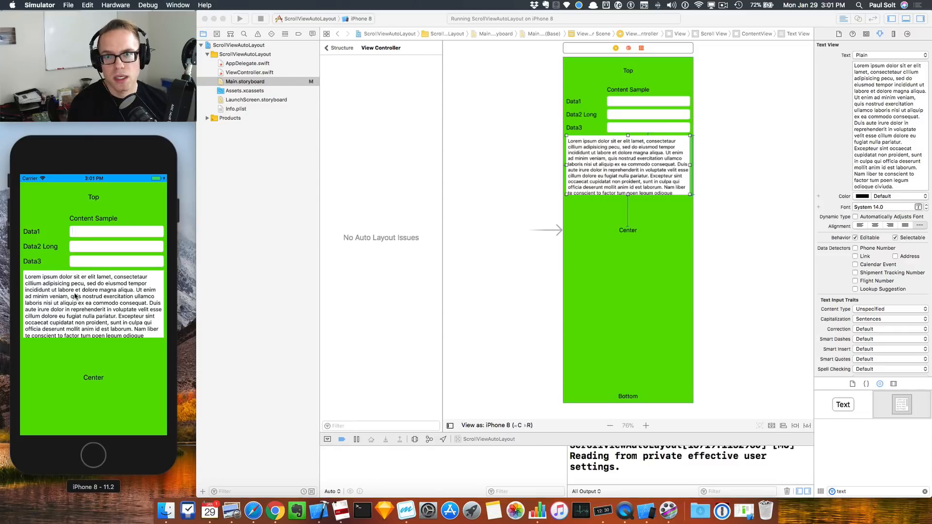
mouse_move(410, 221)
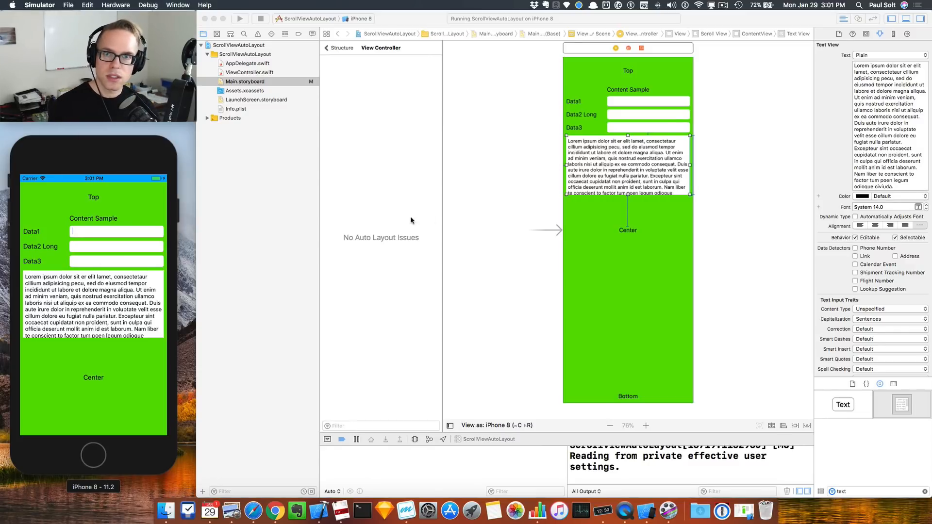
mouse_move(135, 182)
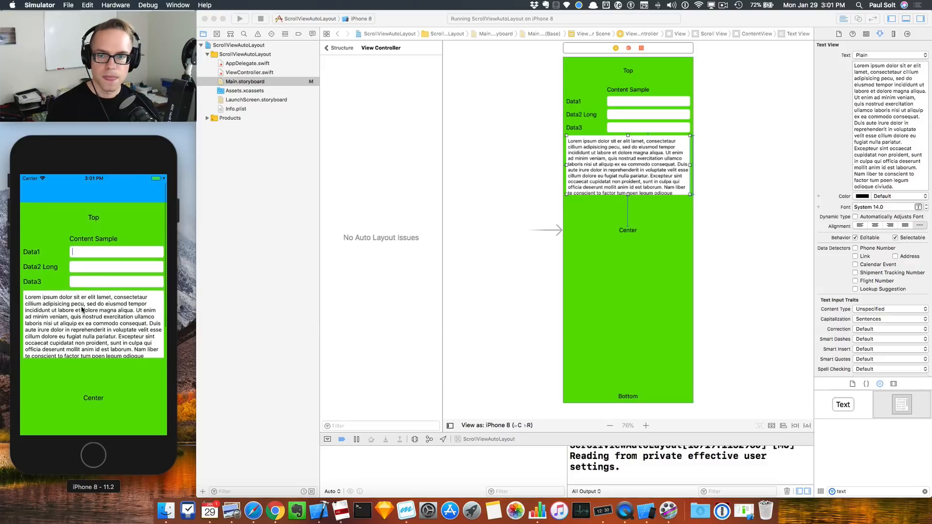
Drag the simulator content vertically to verify the form scrolls and bounces back
scroll("down", 3)
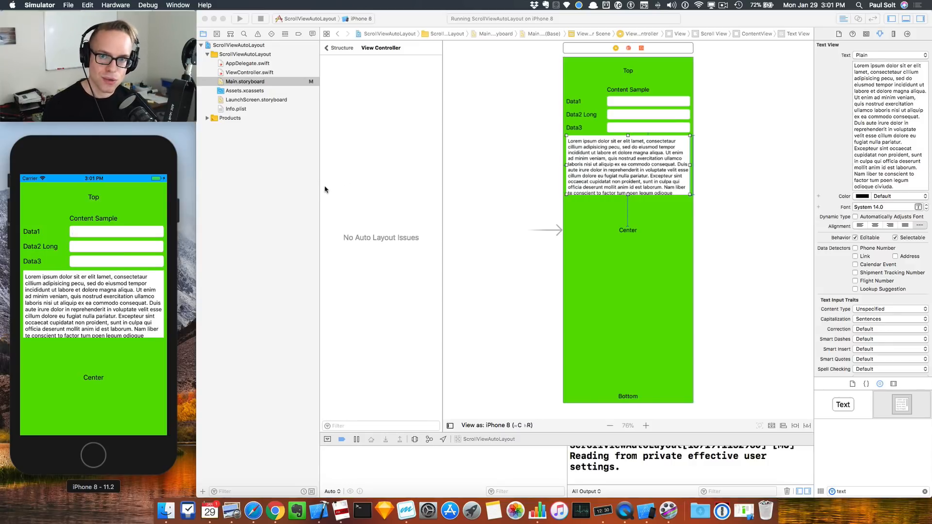
mouse_move(313, 185)
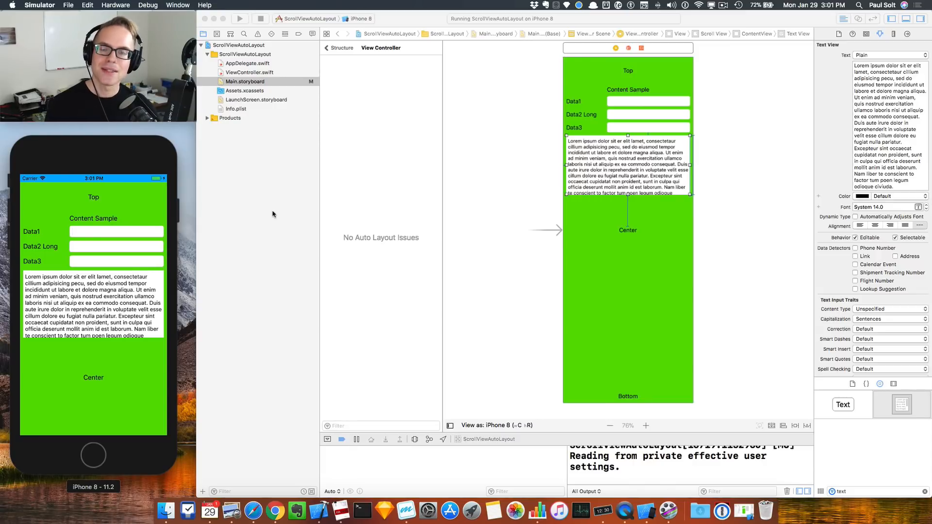
mouse_move(631, 62)
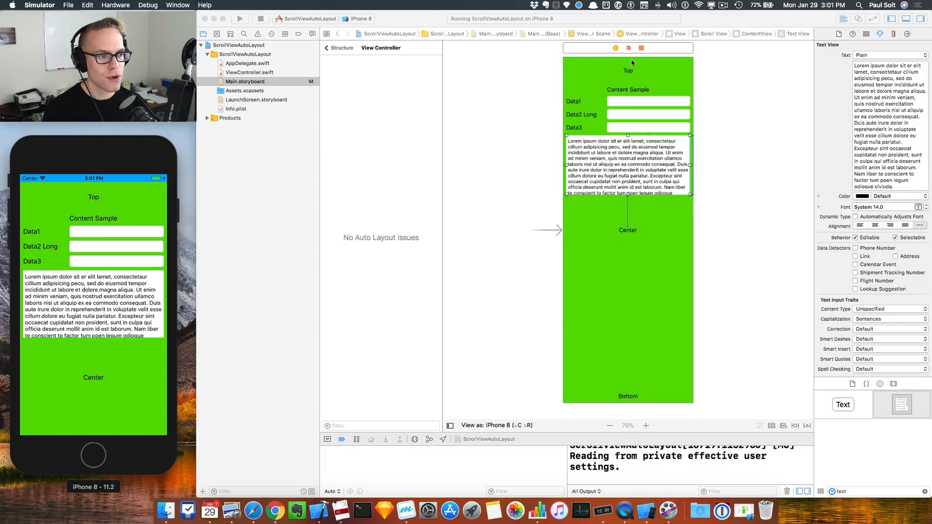
mouse_move(605, 332)
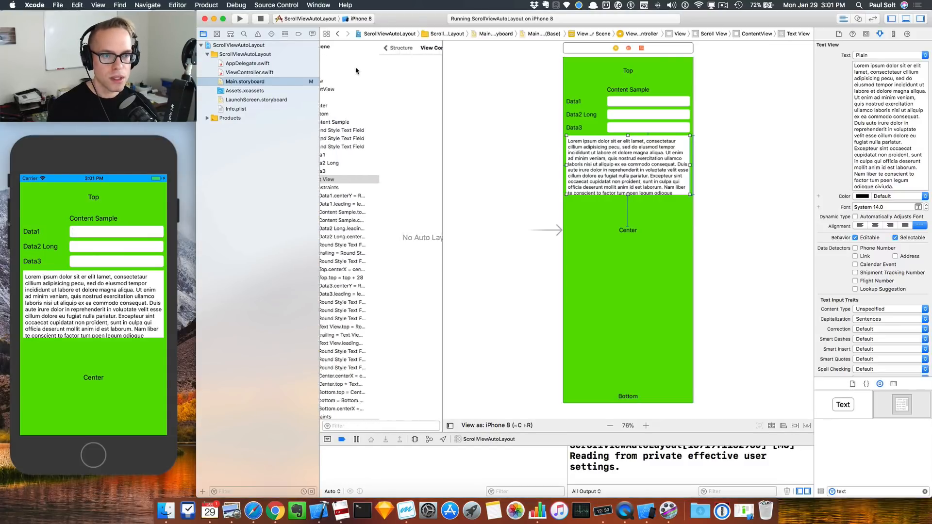
Select ContentView under Scroll View in the Document Outline
left_click(383, 90)
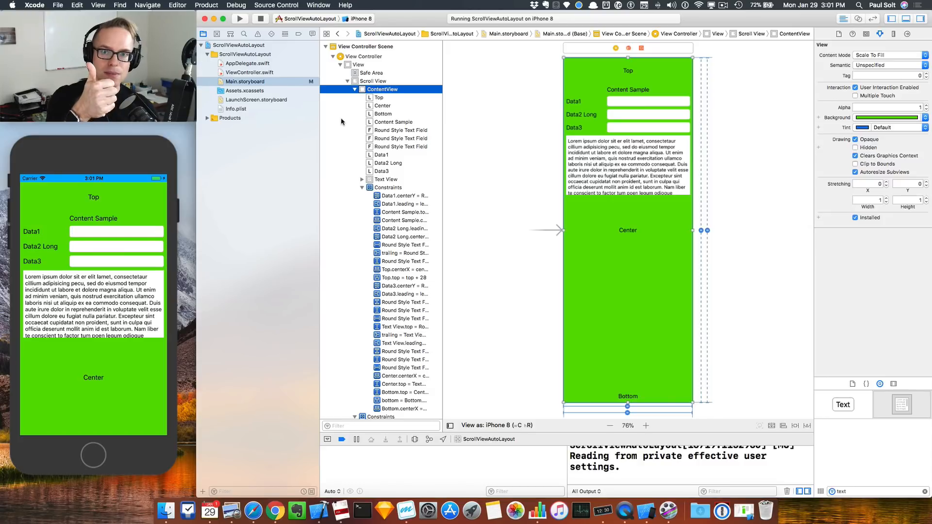
mouse_move(336, 125)
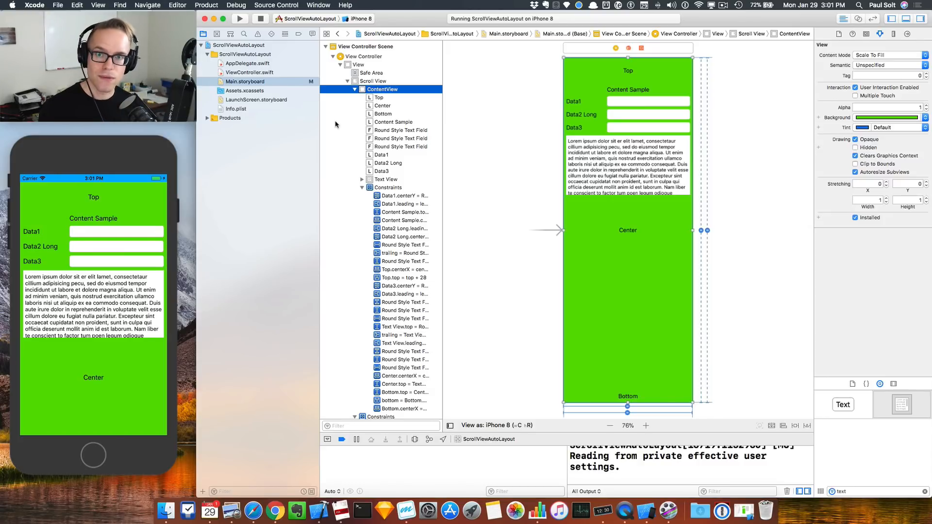